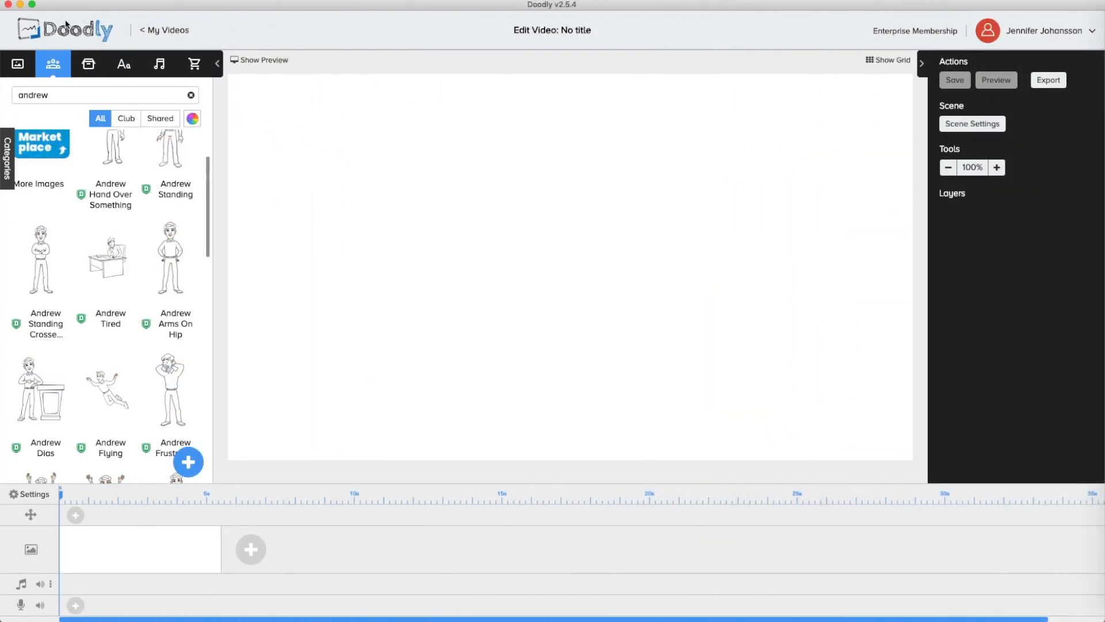
{"action": "mouse_move", "coordinate": [169, 95]}
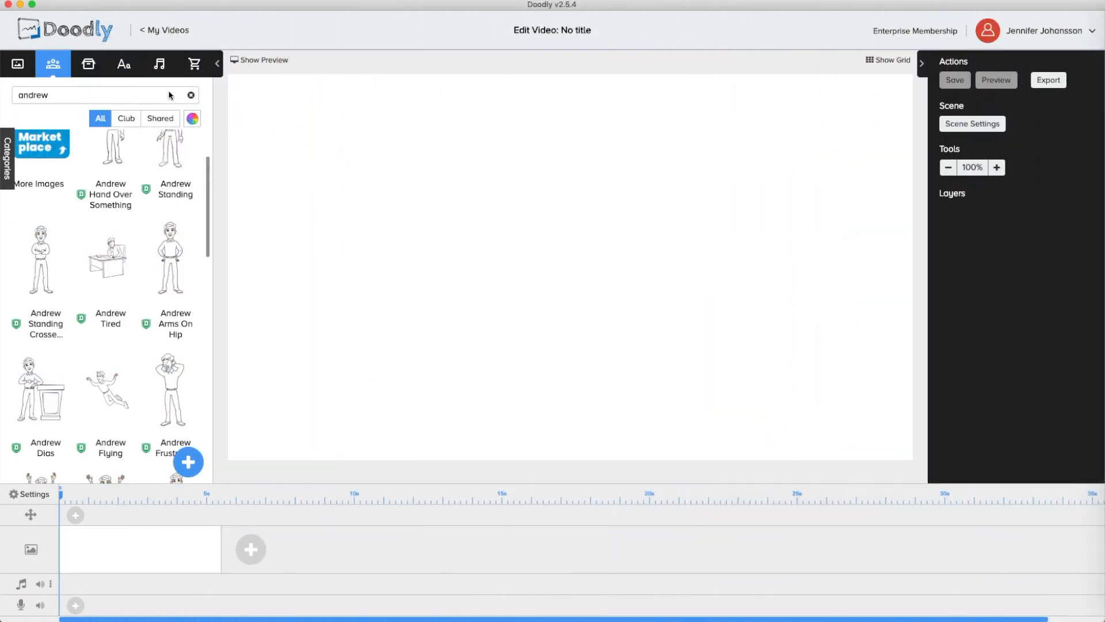
- Switch the character library to the Doodly Rainbow colour versions
{"action": "left_click", "coordinate": [192, 118]}
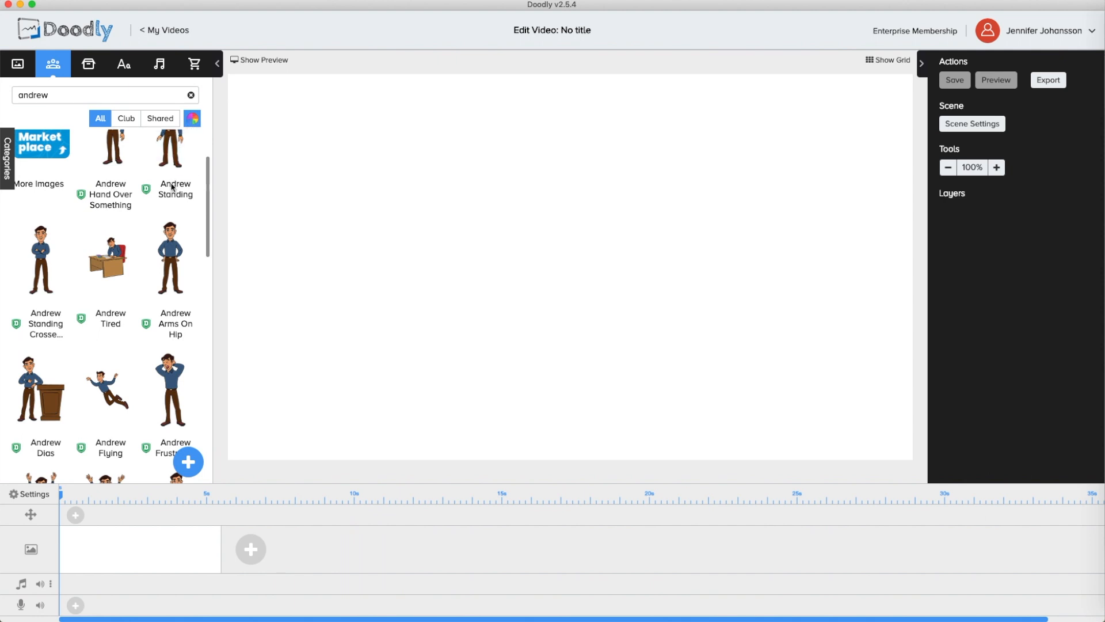
{"action": "mouse_move", "coordinate": [408, 264]}
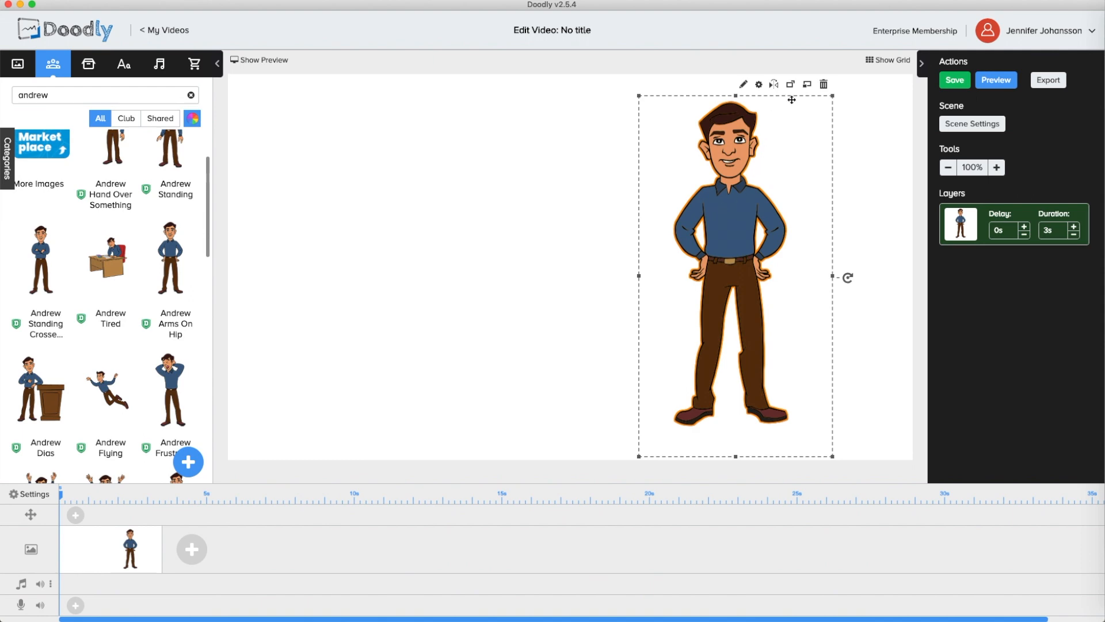
{"action": "left_click", "coordinate": [758, 84]}
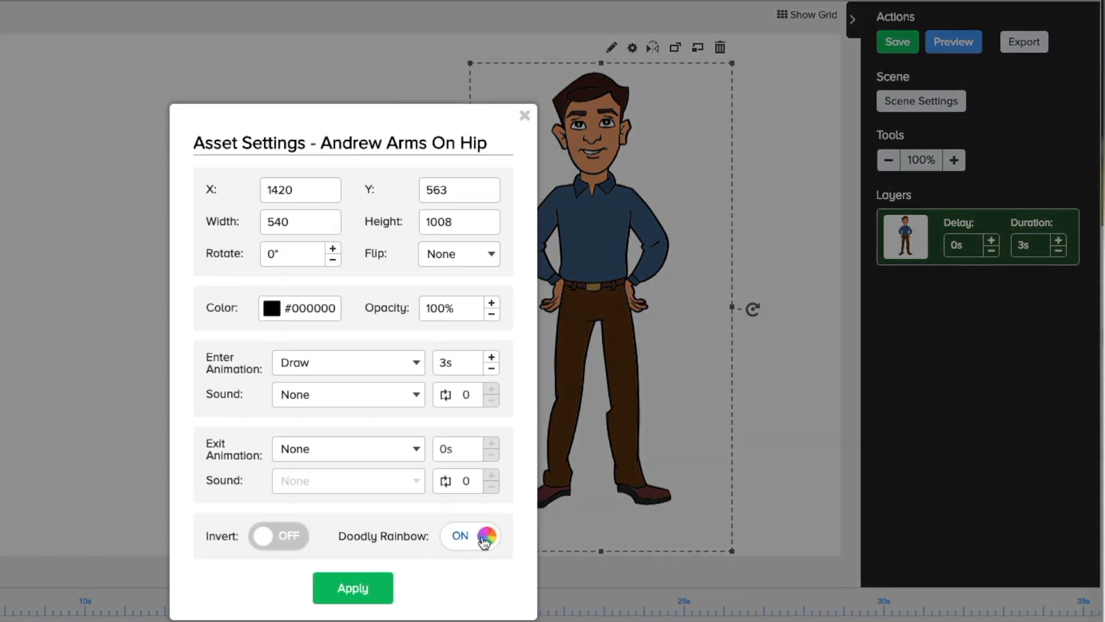
{"action": "left_click", "coordinate": [352, 587]}
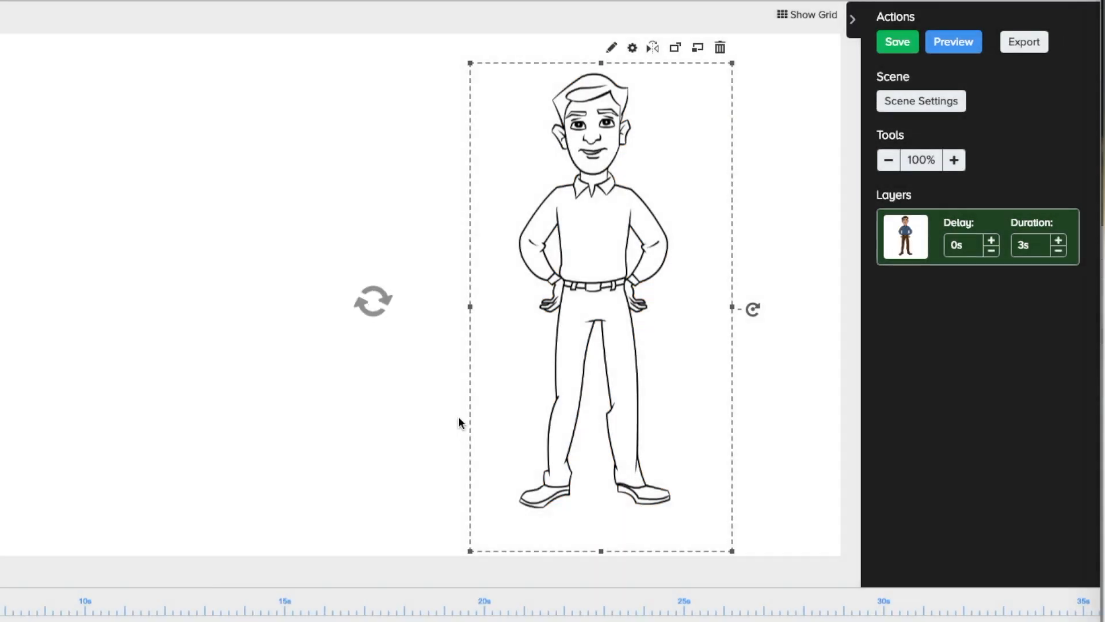
{"action": "left_click", "coordinate": [953, 41]}
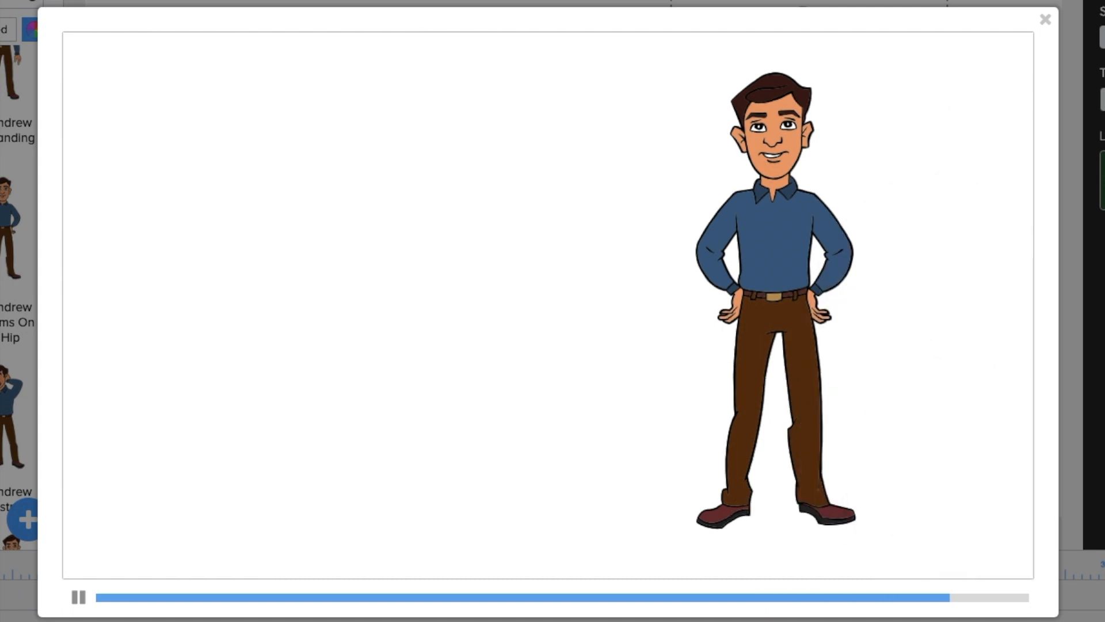
{"action": "left_click", "coordinate": [77, 598]}
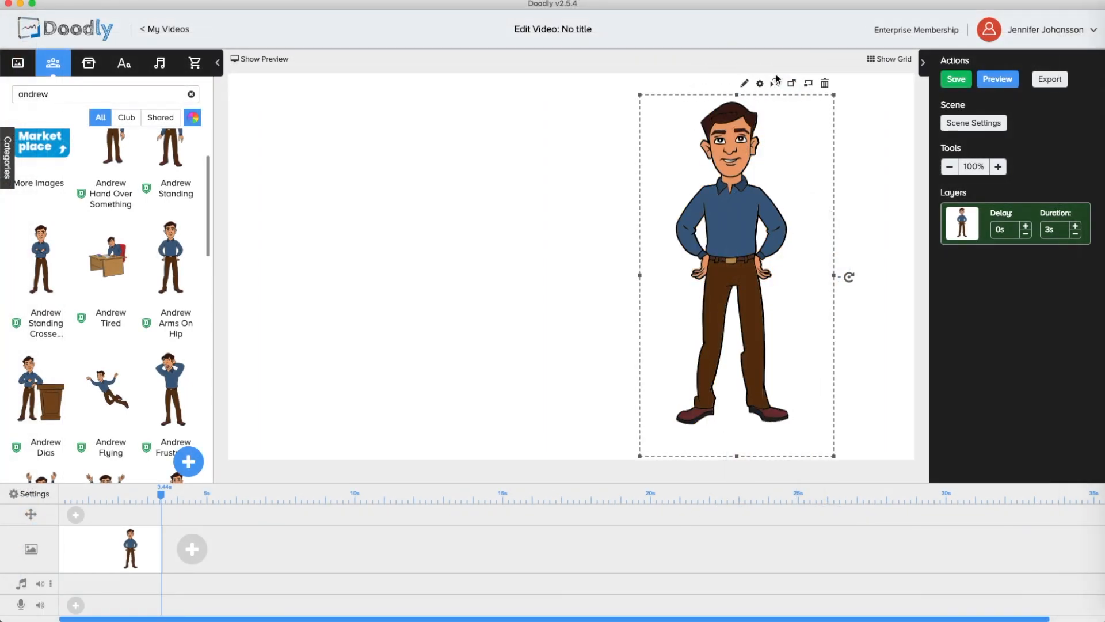
{"action": "left_click", "coordinate": [744, 83]}
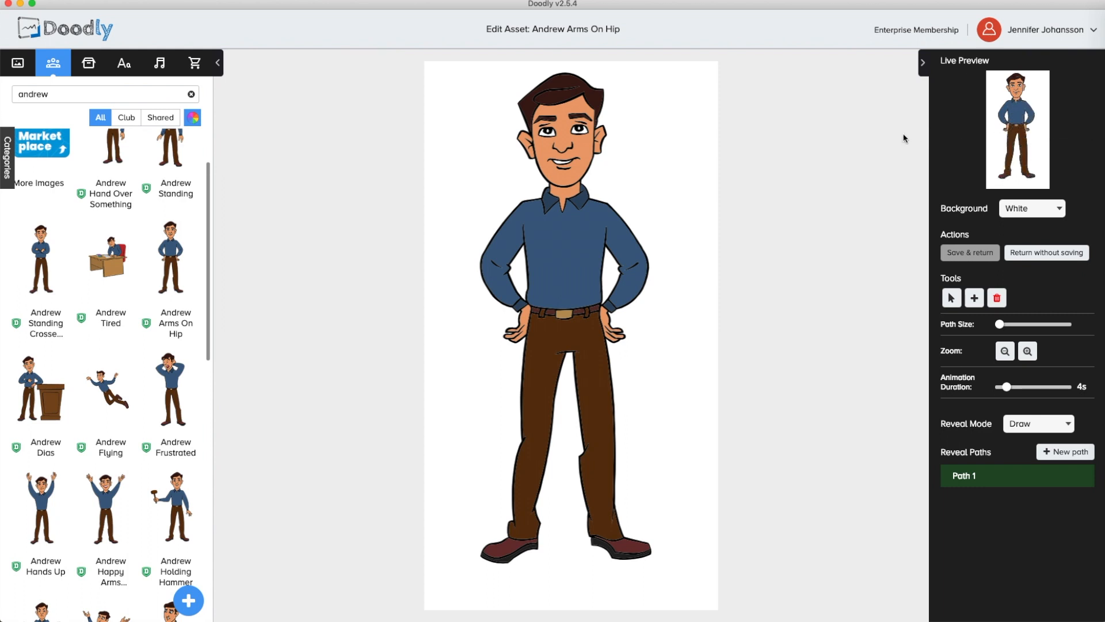
{"action": "mouse_move", "coordinate": [914, 165]}
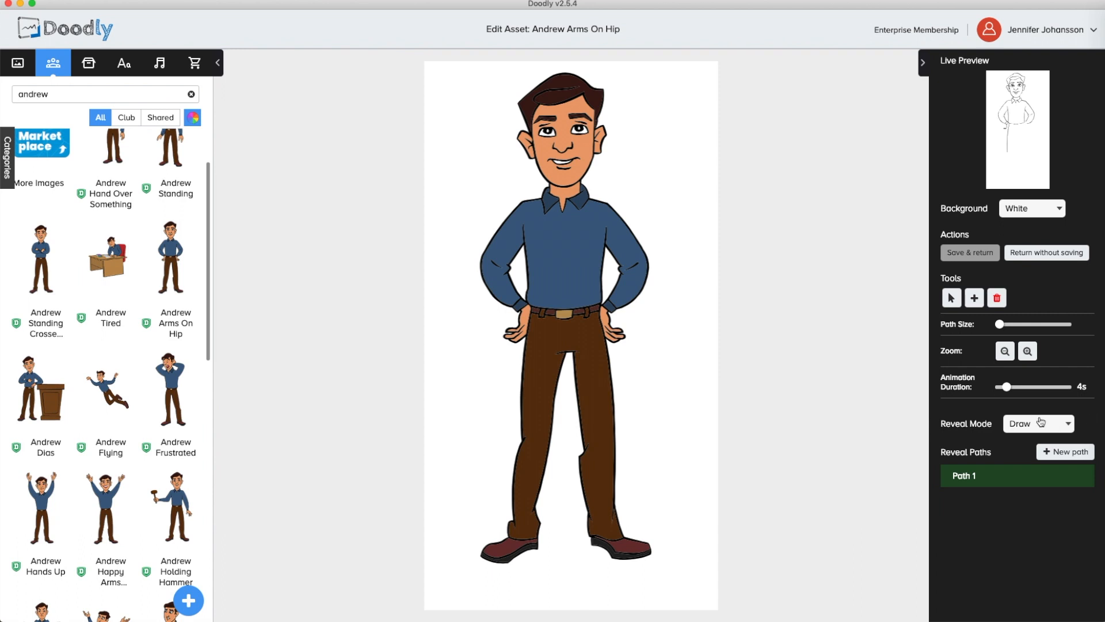
{"action": "left_click", "coordinate": [1037, 423]}
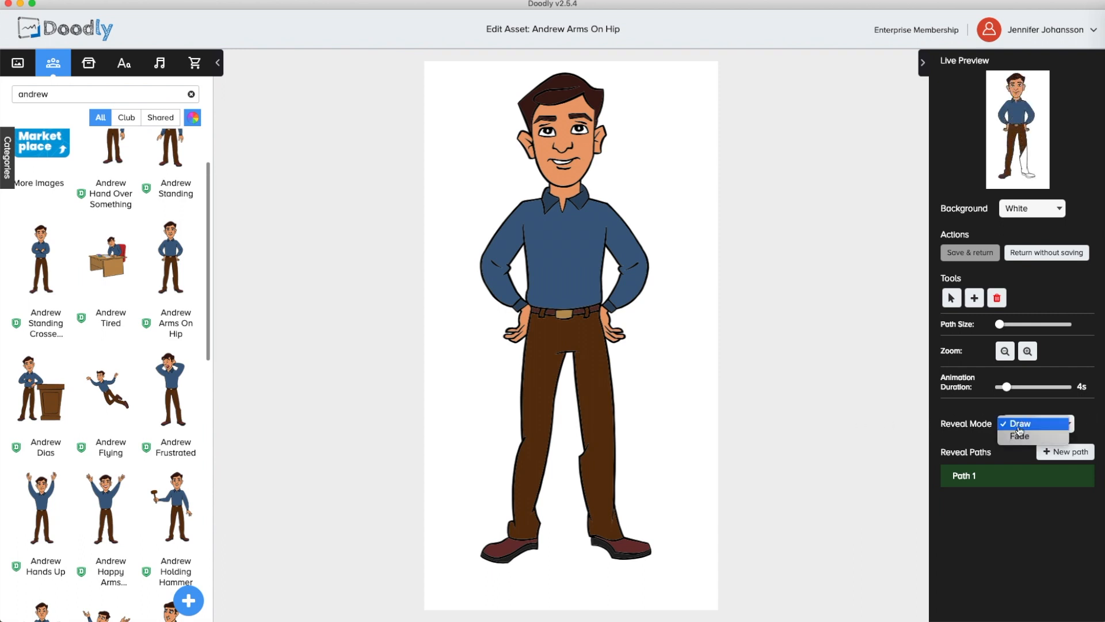
{"action": "left_click", "coordinate": [1019, 435]}
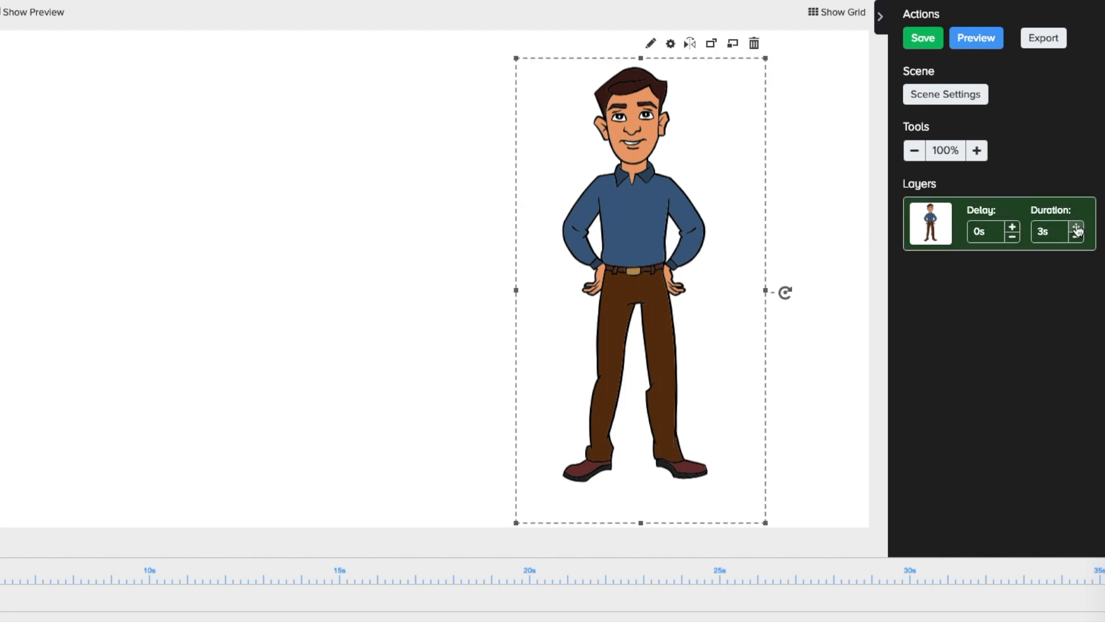
- Raise standing Andrew's draw duration to 4 seconds and preview the scene
{"action": "left_click", "coordinate": [1076, 227]}
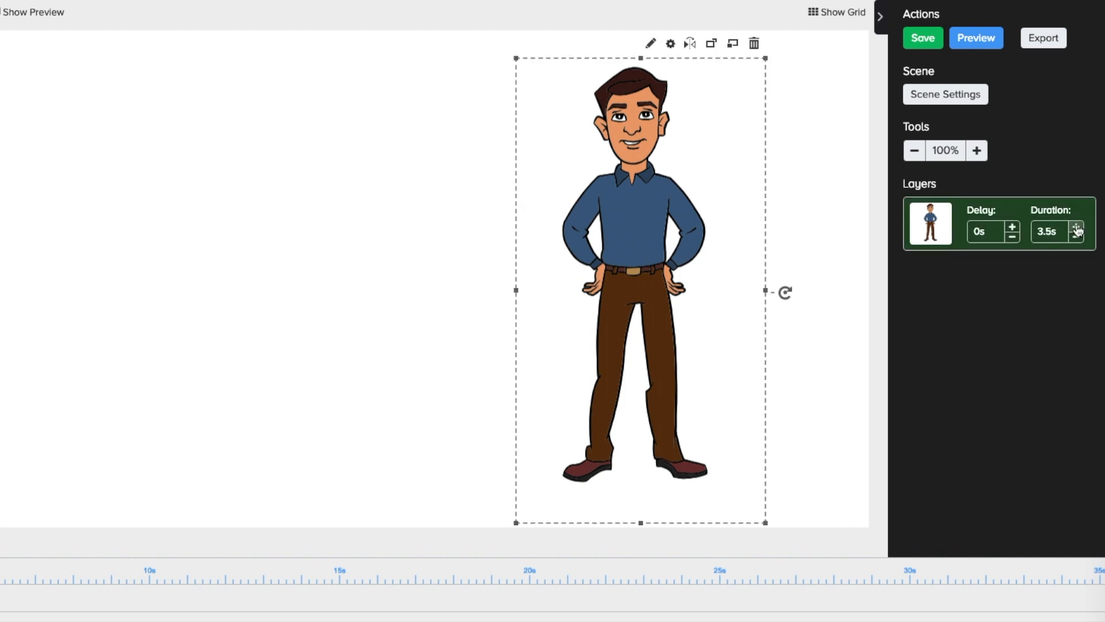
{"action": "left_click", "coordinate": [1076, 226]}
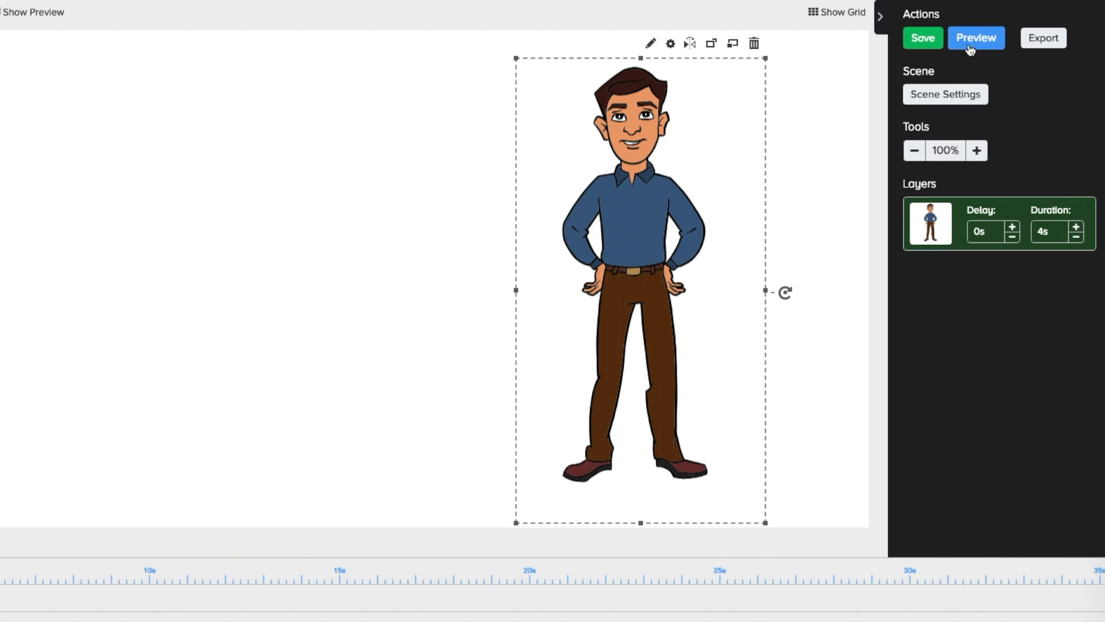
{"action": "left_click", "coordinate": [975, 37]}
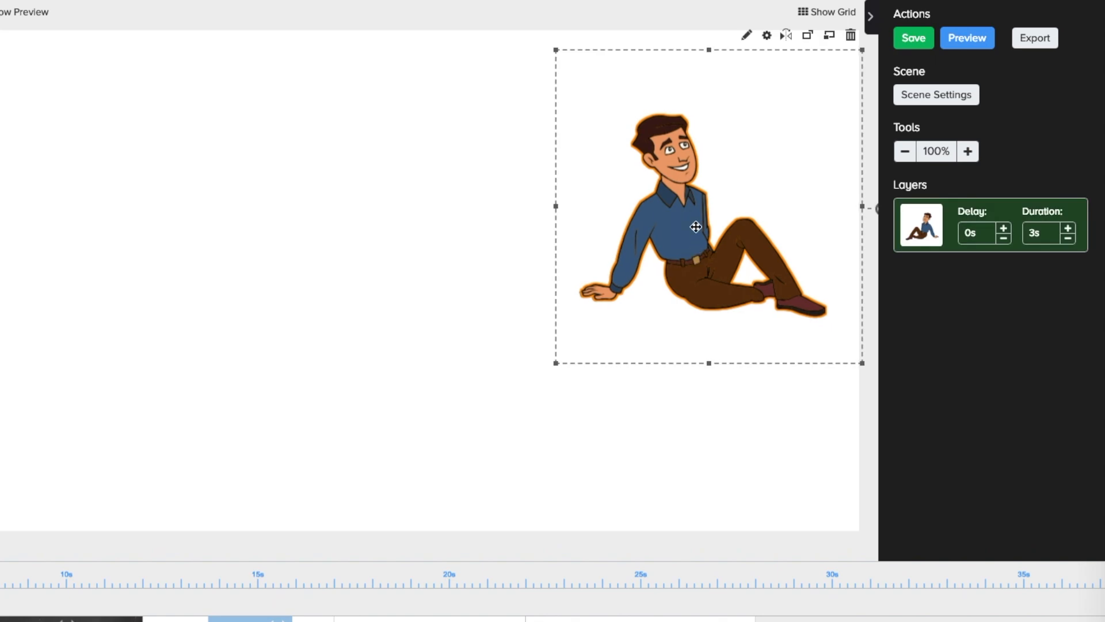
{"action": "left_click", "coordinate": [766, 36]}
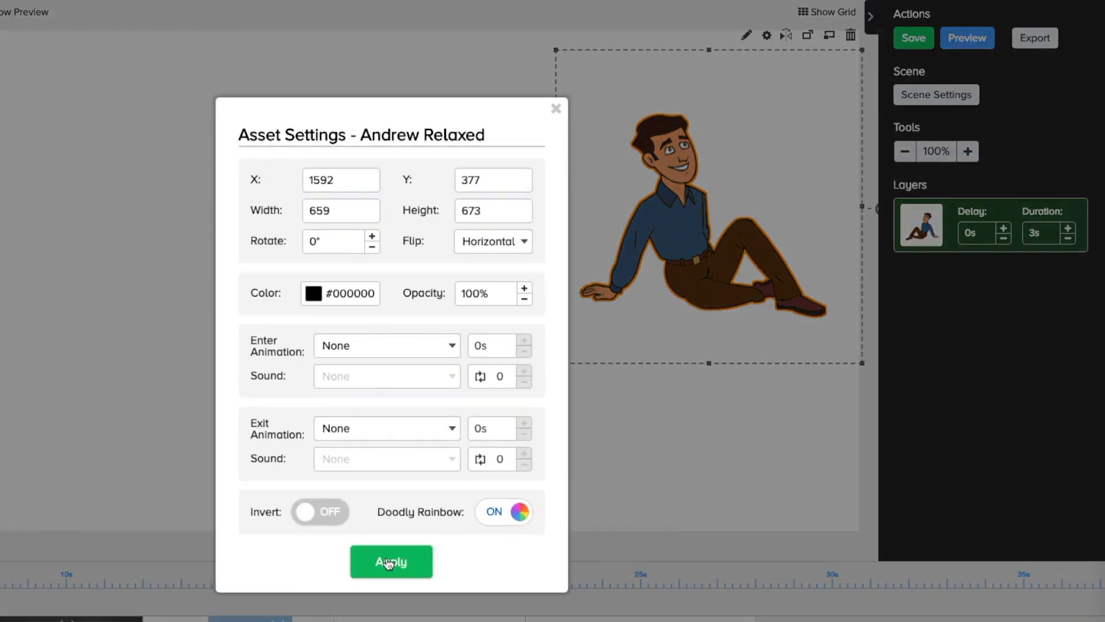
{"action": "left_click", "coordinate": [390, 562]}
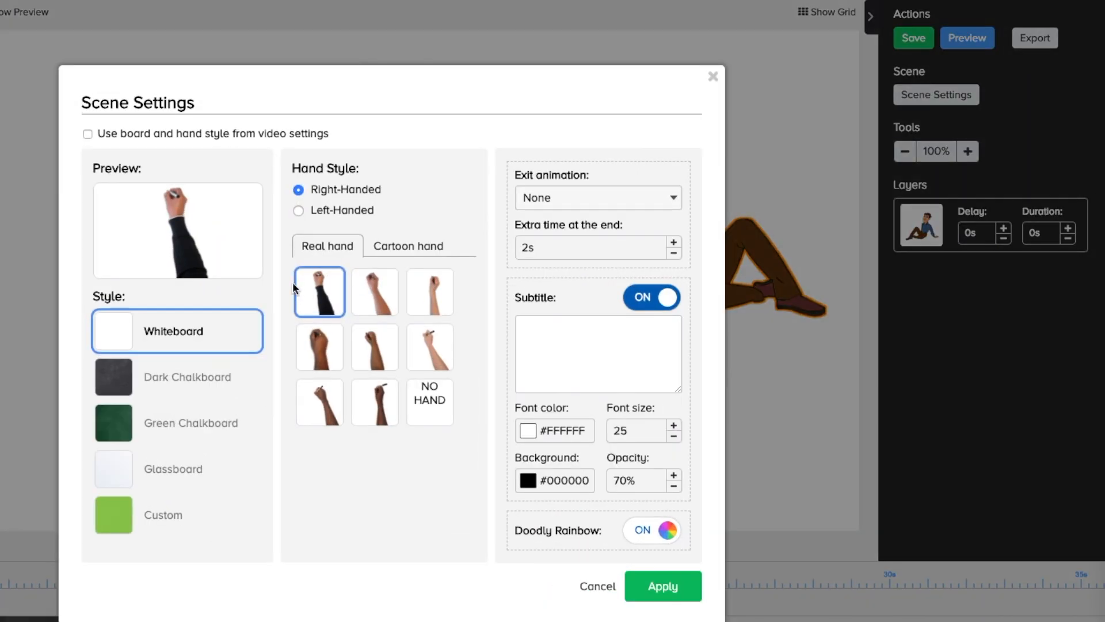
{"action": "left_click", "coordinate": [662, 586]}
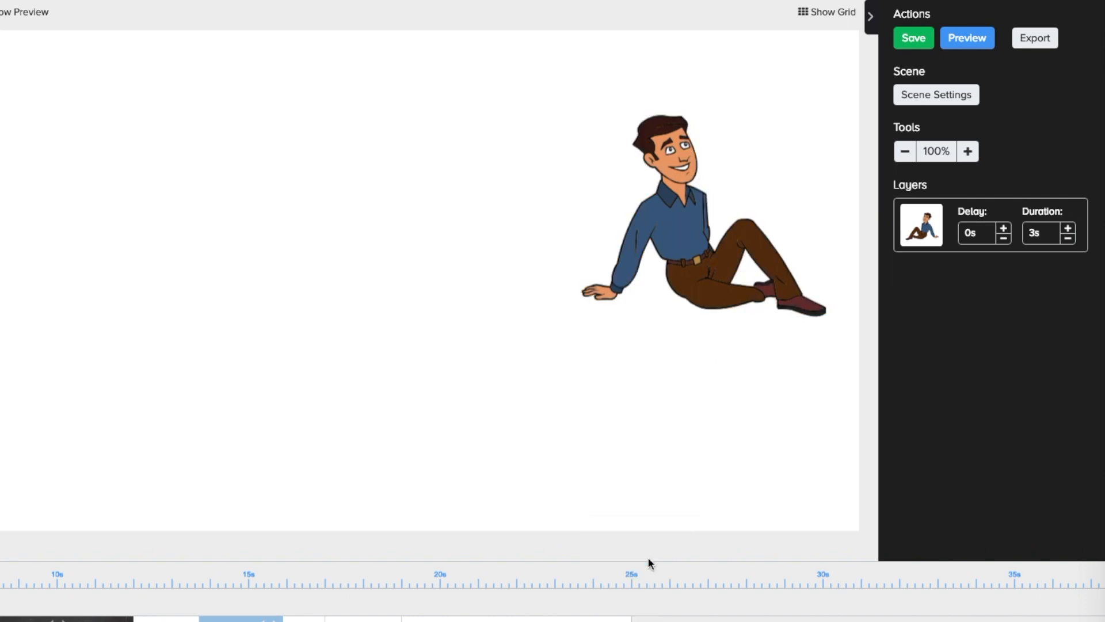
{"action": "left_click", "coordinate": [966, 37]}
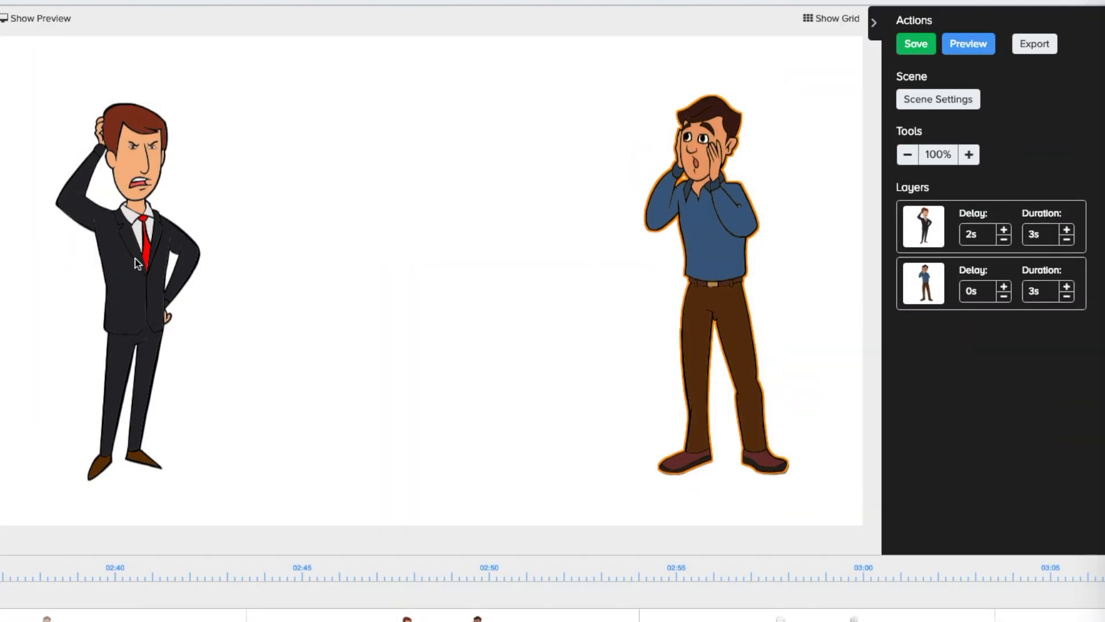
- Turn off Doodly Rainbow colouring on Andrew Surprised in his Asset Settings
{"action": "left_click", "coordinate": [127, 261]}
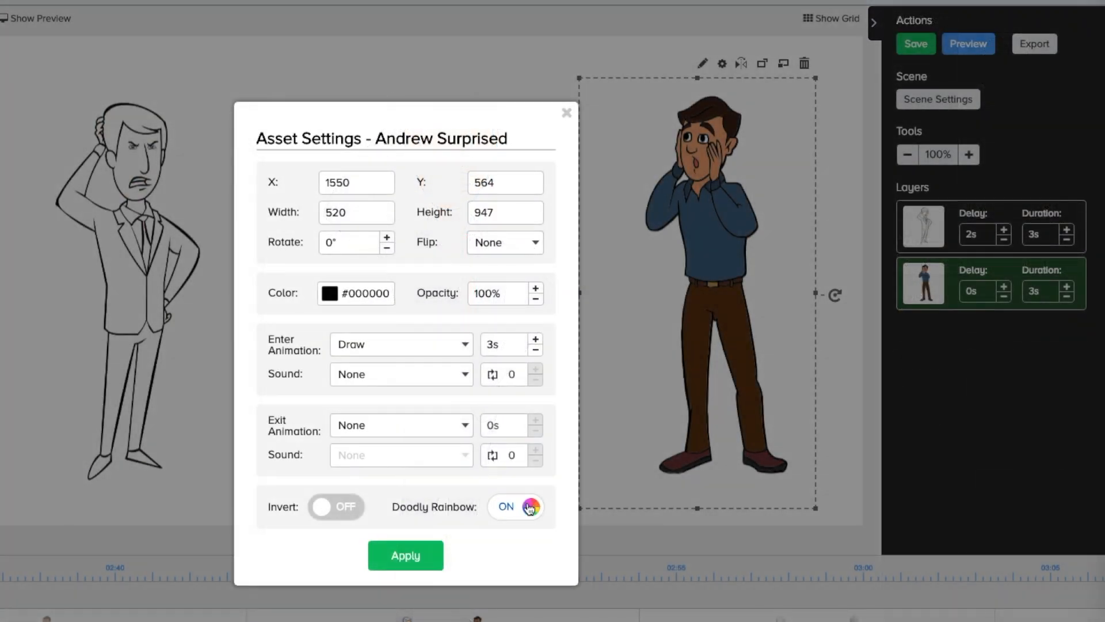
{"action": "left_click", "coordinate": [406, 555]}
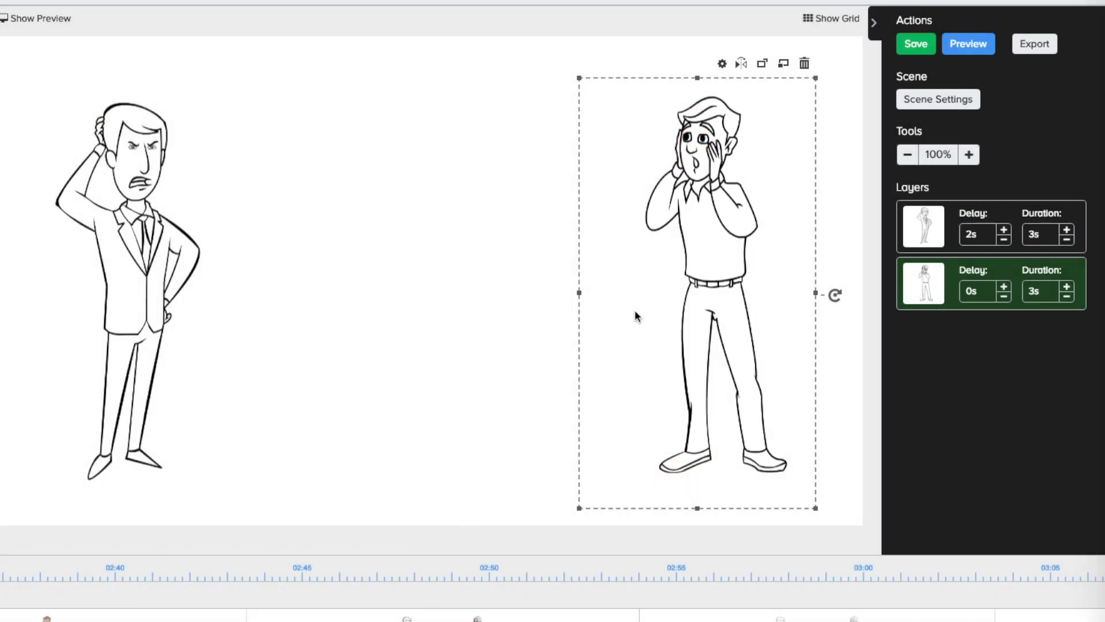
- Preview the scene from the timeline's right-click menu, then close the preview
{"action": "right_click", "coordinate": [635, 315]}
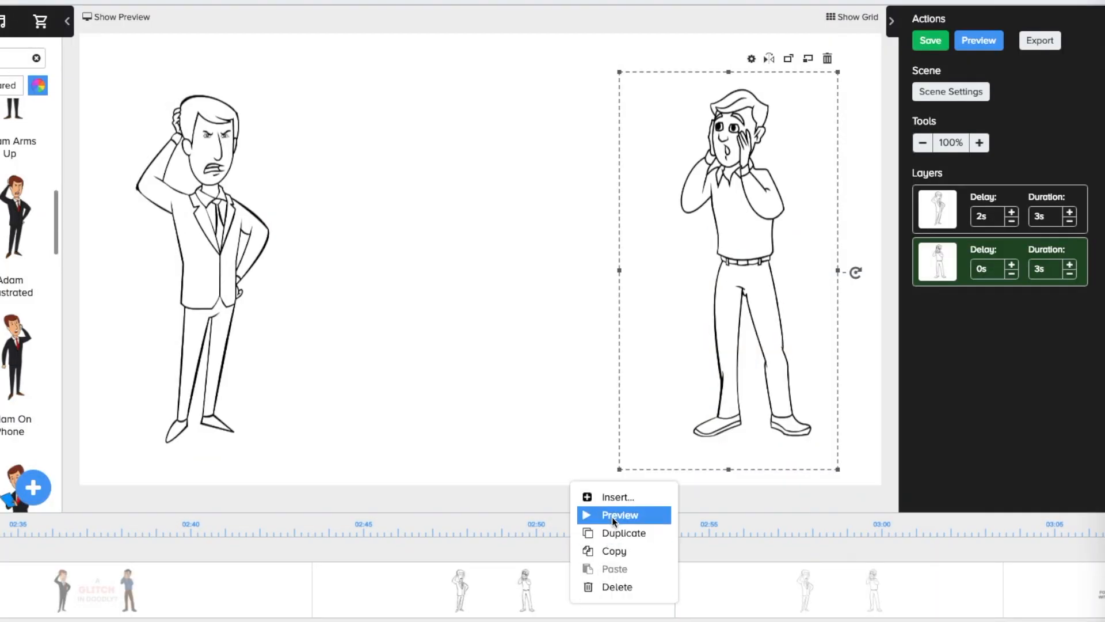
{"action": "left_click", "coordinate": [619, 515]}
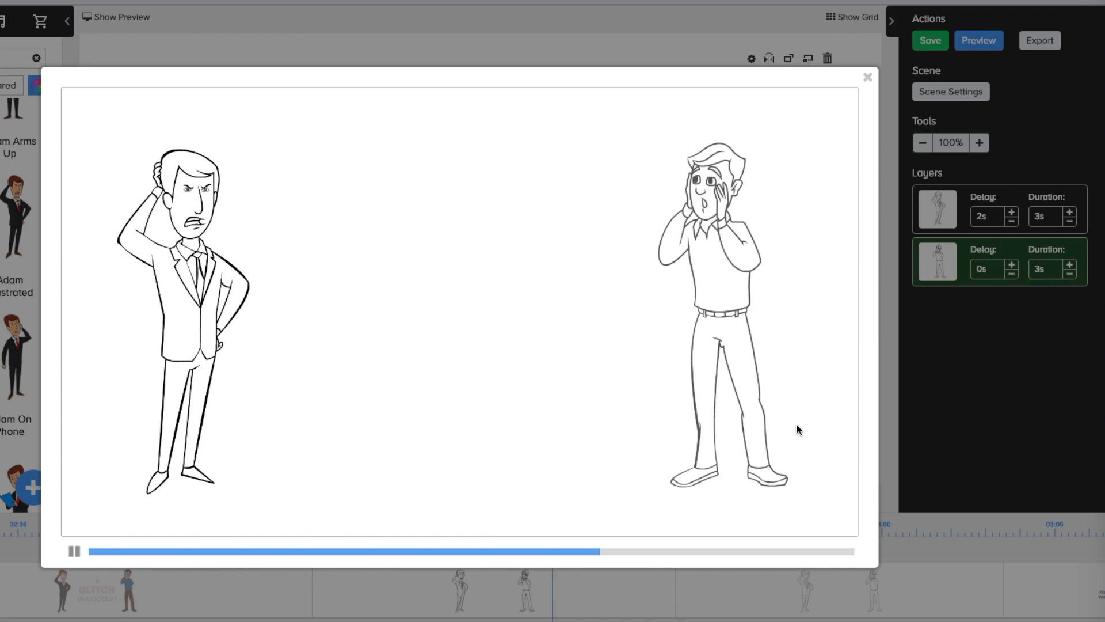
{"action": "left_click", "coordinate": [867, 76]}
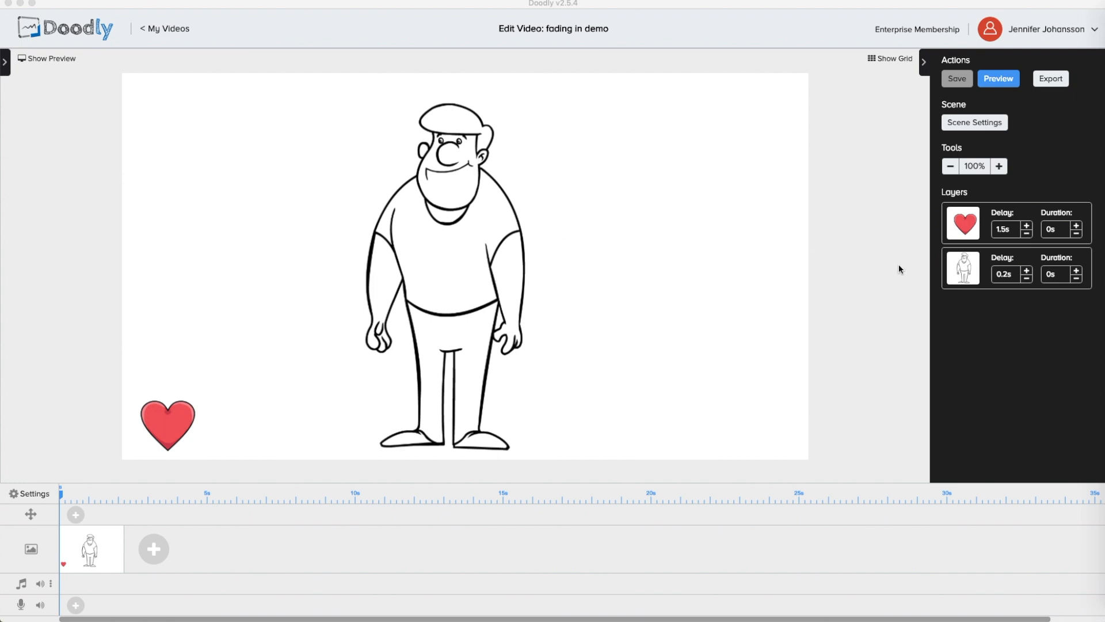
{"action": "mouse_move", "coordinate": [946, 282]}
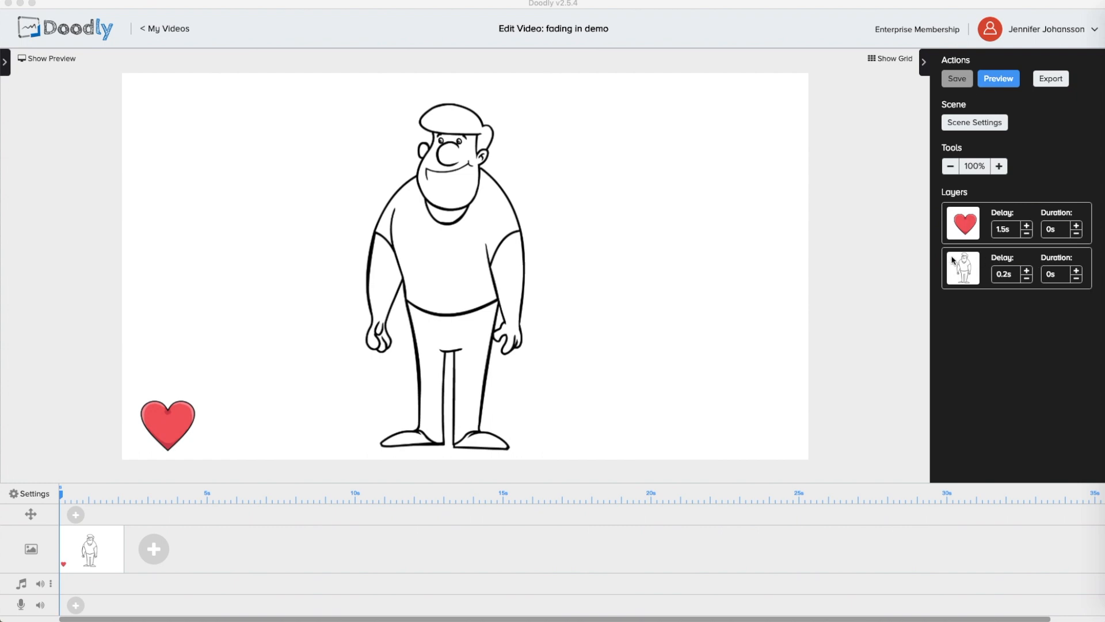
{"action": "mouse_move", "coordinate": [498, 210]}
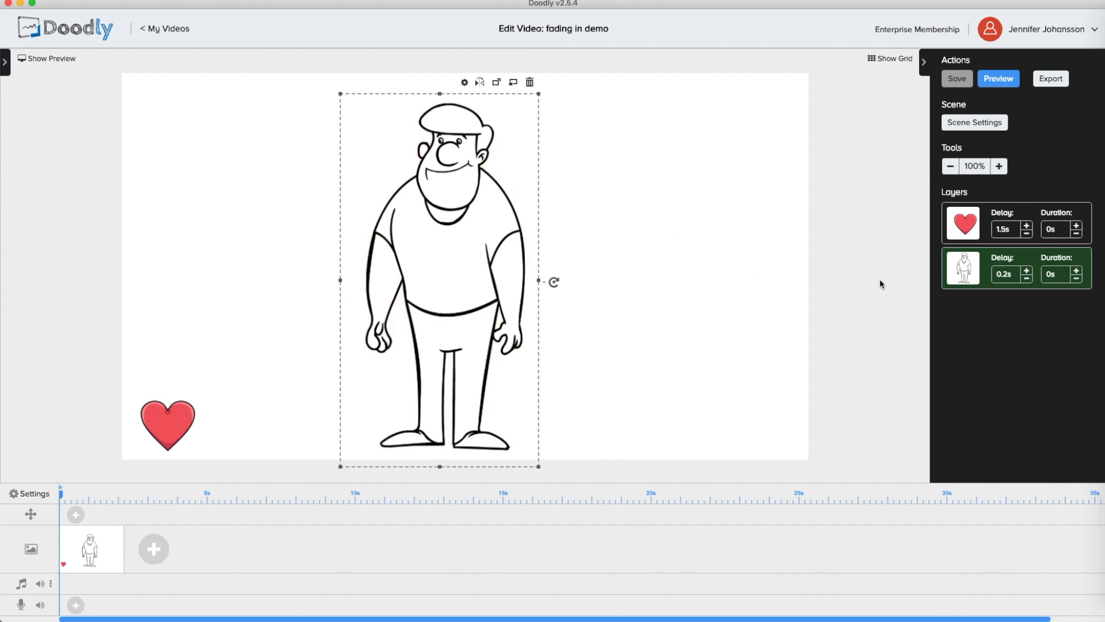
- Set the Kevin Standing asset's opacity to 10% and apply it
{"action": "left_click", "coordinate": [464, 82]}
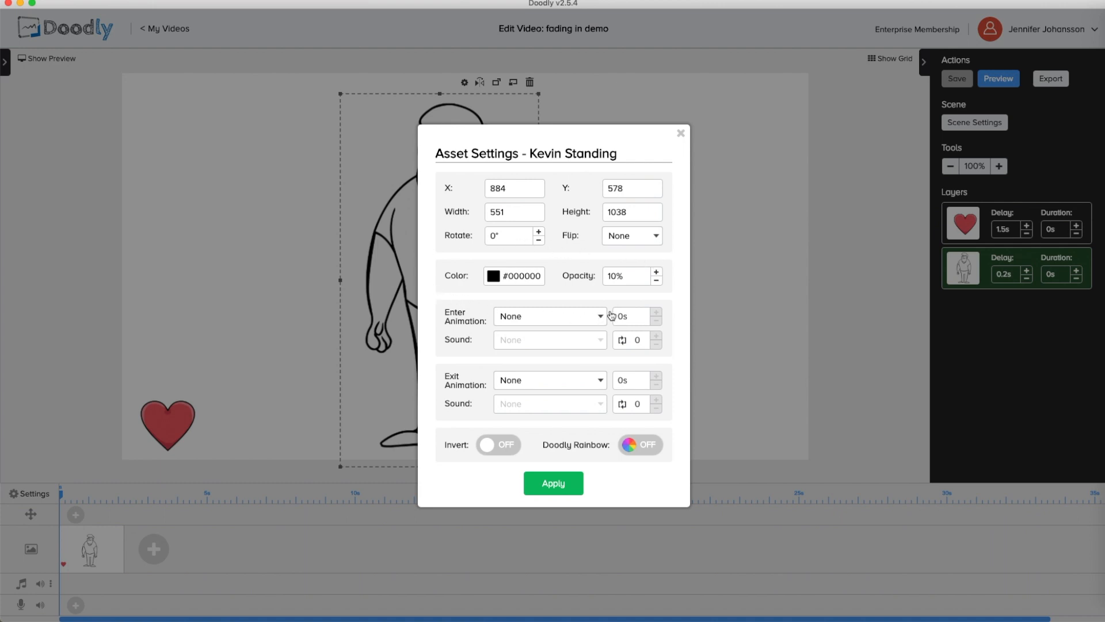
{"action": "mouse_move", "coordinate": [438, 281]}
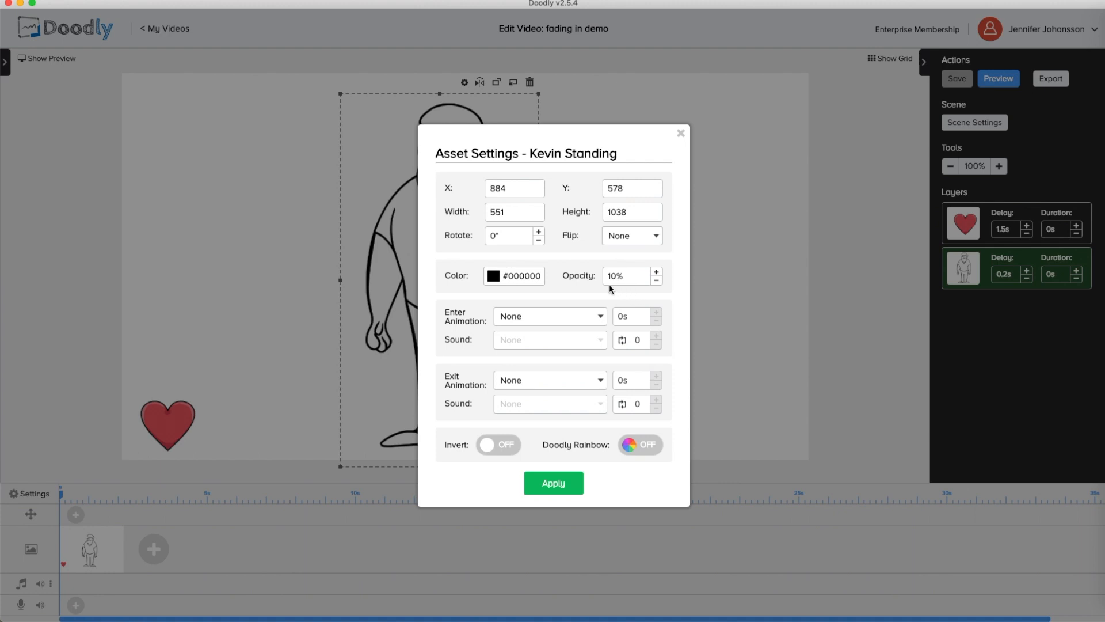
{"action": "mouse_move", "coordinate": [610, 284]}
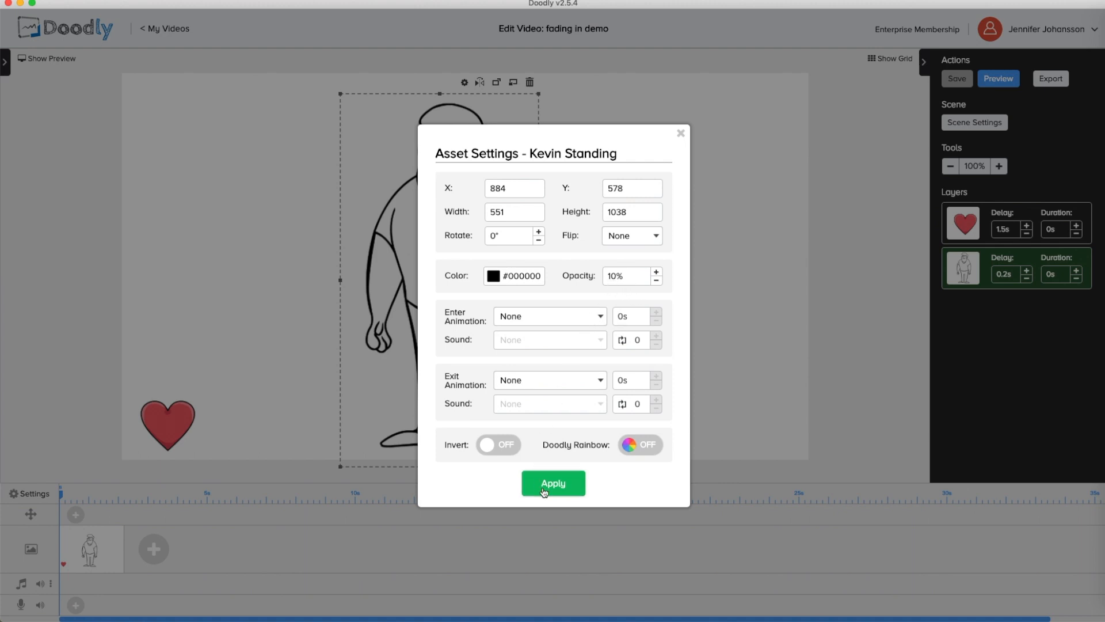
{"action": "left_click", "coordinate": [554, 483]}
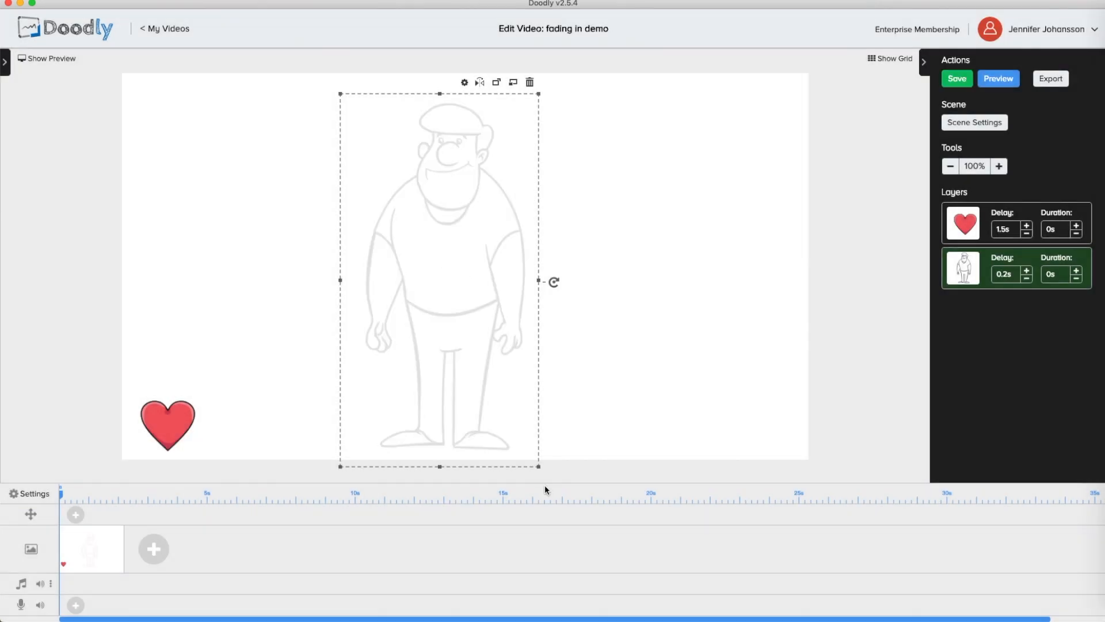
{"action": "mouse_move", "coordinate": [663, 293]}
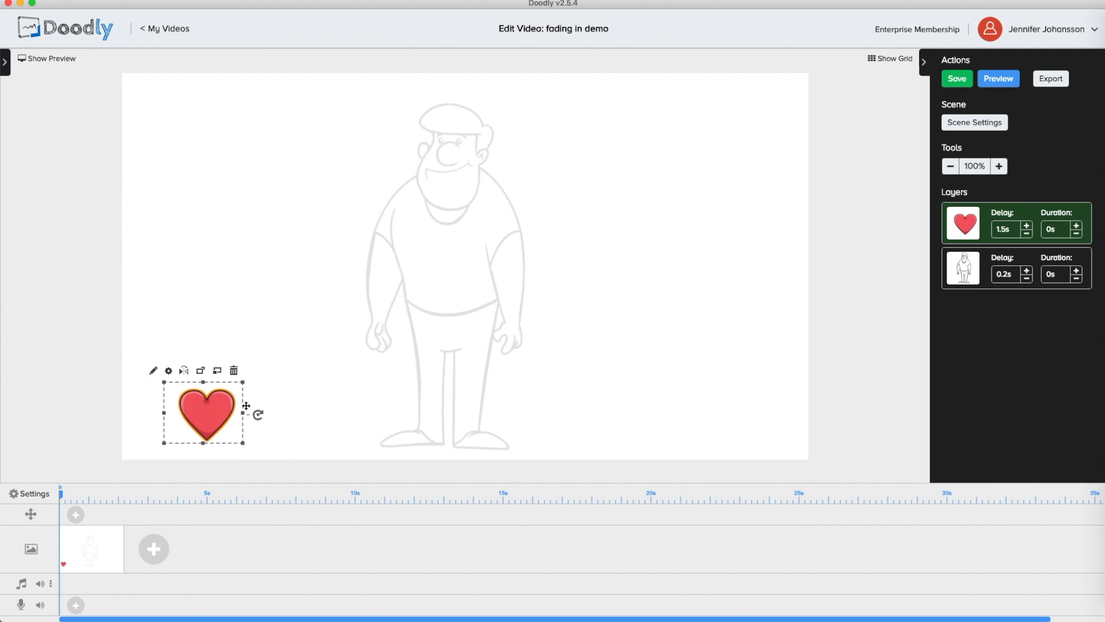
- Drag the heart down onto the standing man's chest
{"action": "left_click_drag", "start_coordinate": [205, 413], "coordinate": [450, 159]}
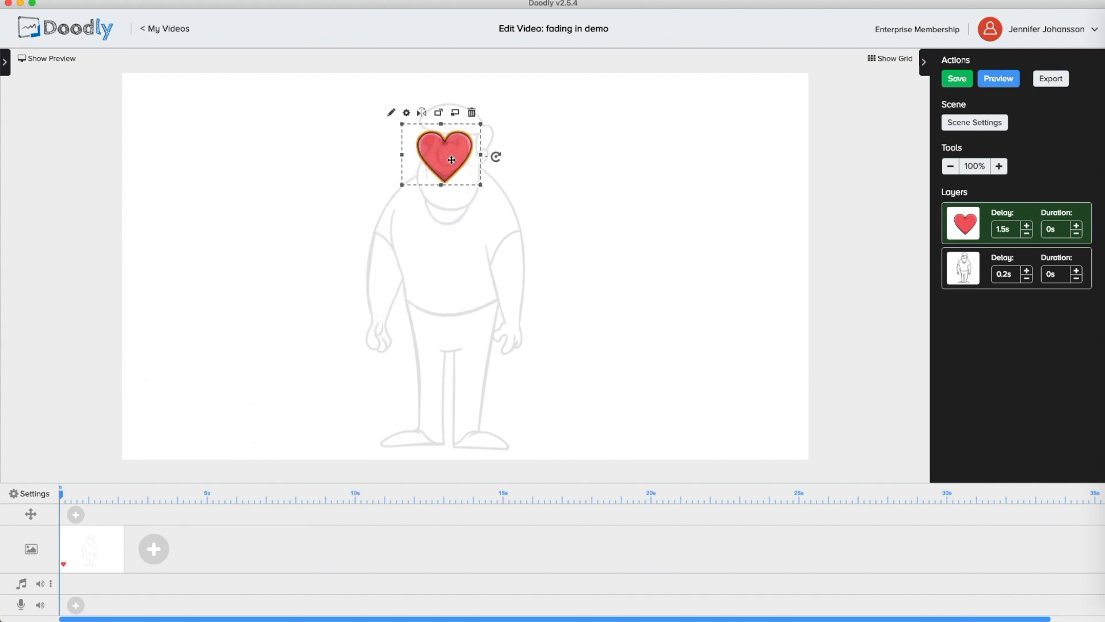
{"action": "left_click_drag", "start_coordinate": [451, 159], "coordinate": [451, 222]}
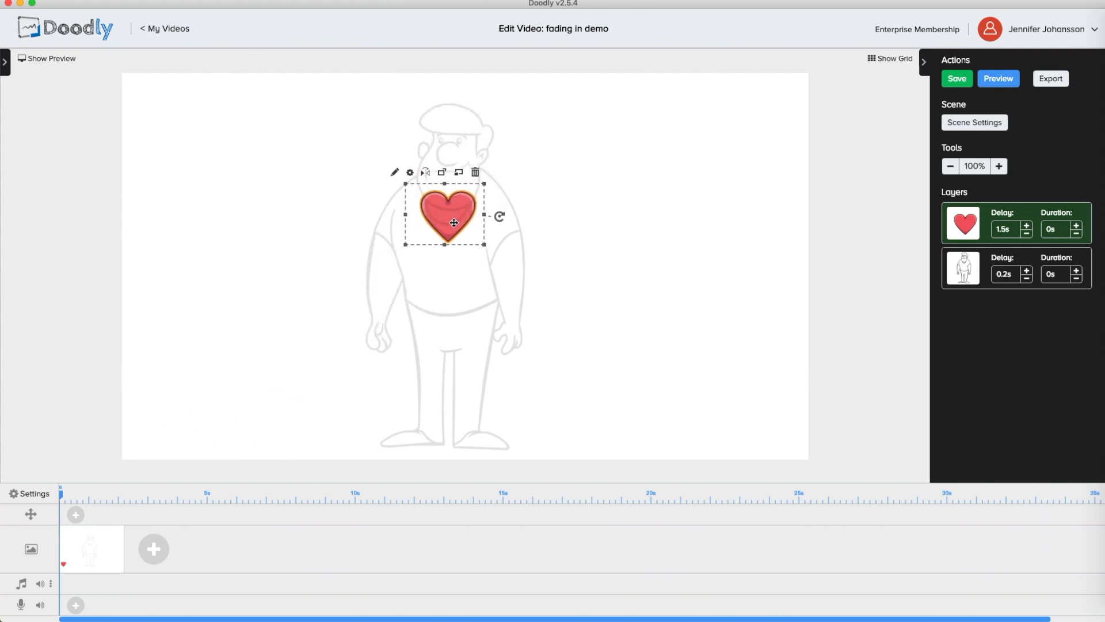
{"action": "left_click_drag", "start_coordinate": [448, 222], "coordinate": [444, 260]}
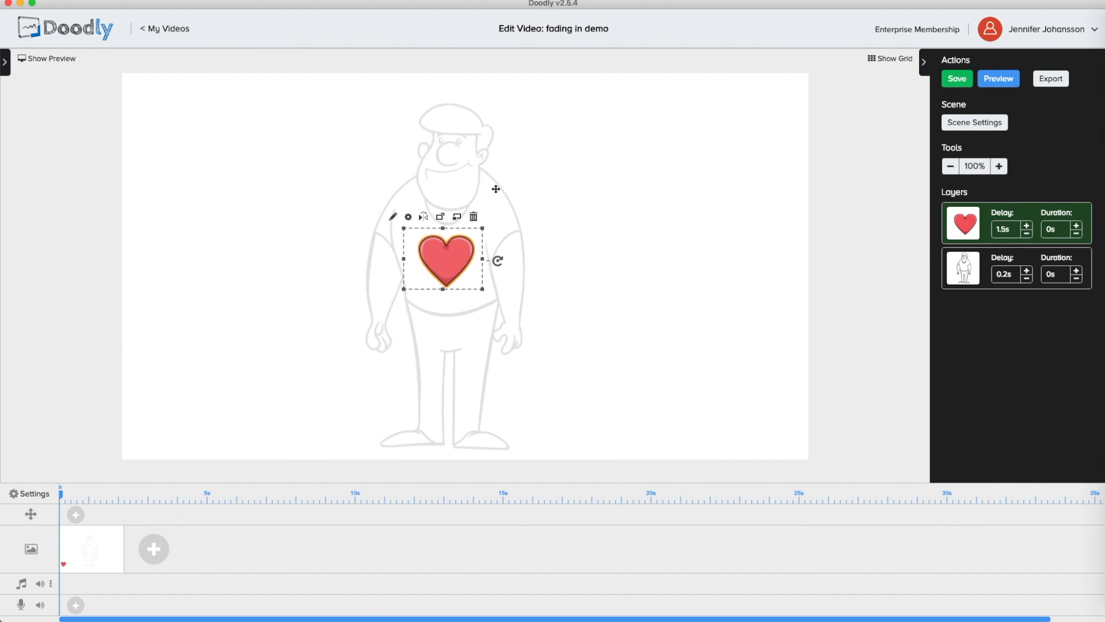
- Duplicate the Kevin Standing layer into stacked copies
{"action": "left_click", "coordinate": [963, 267]}
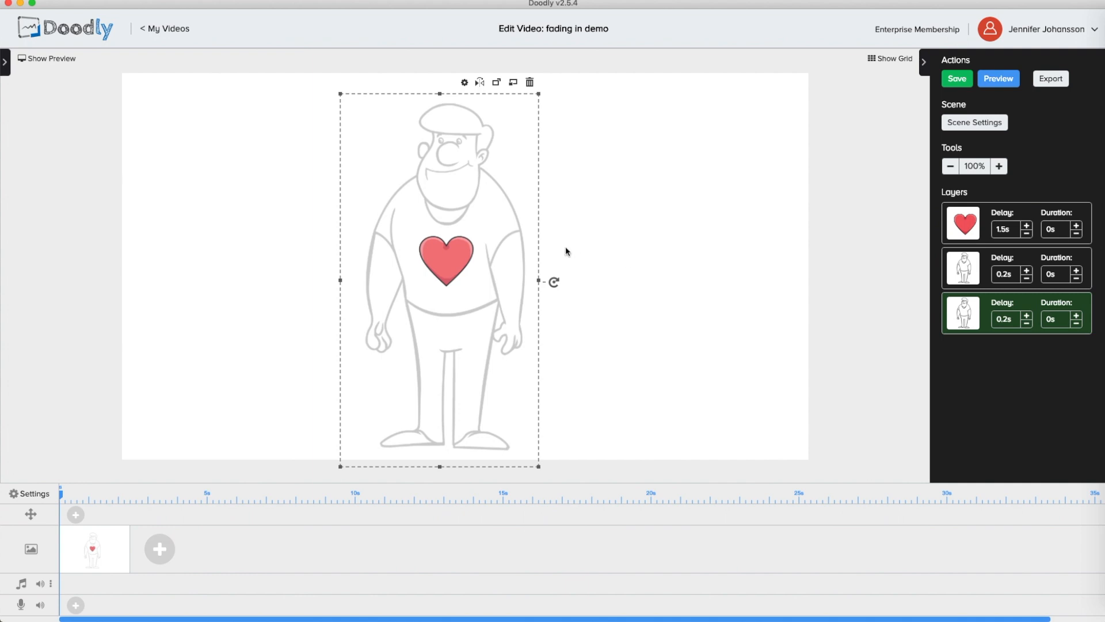
{"action": "mouse_move", "coordinate": [663, 252]}
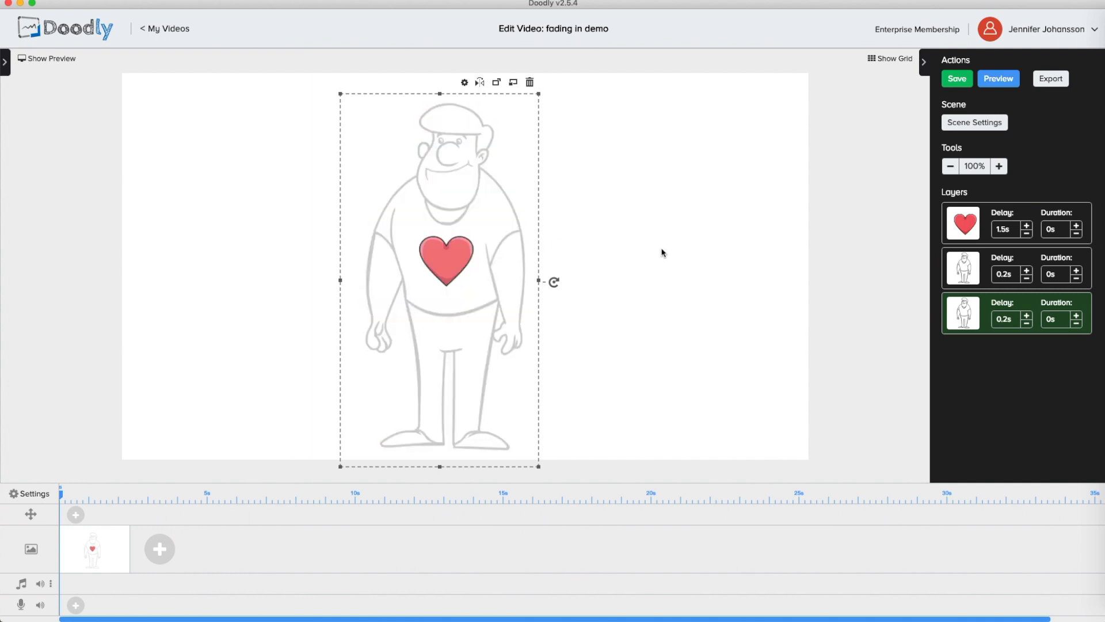
{"action": "mouse_move", "coordinate": [1019, 305]}
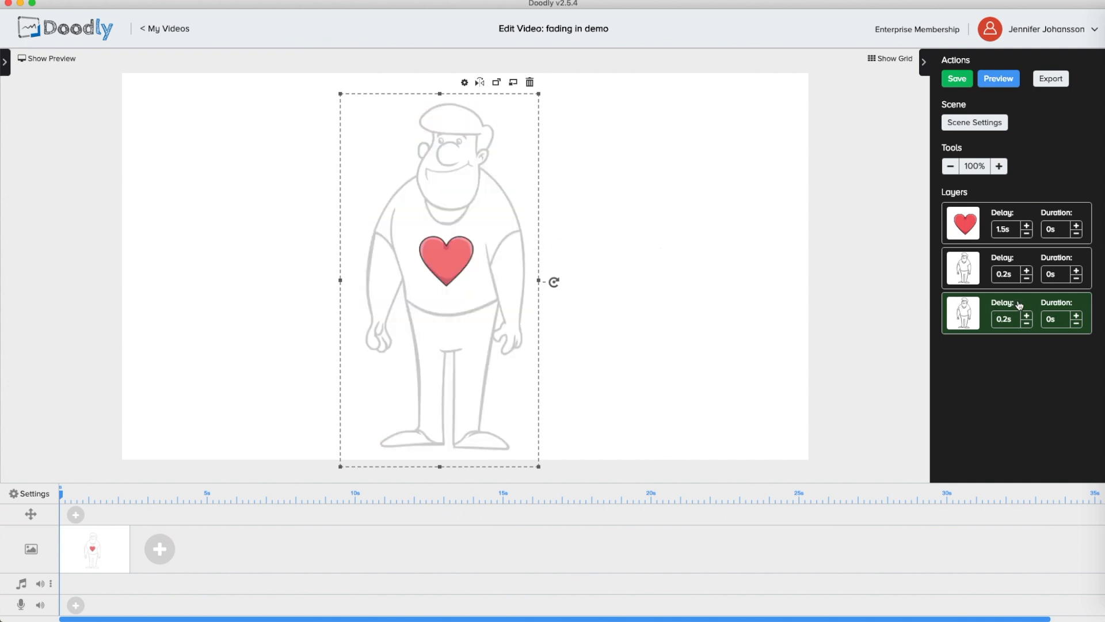
{"action": "key", "text": "cmd+v"}
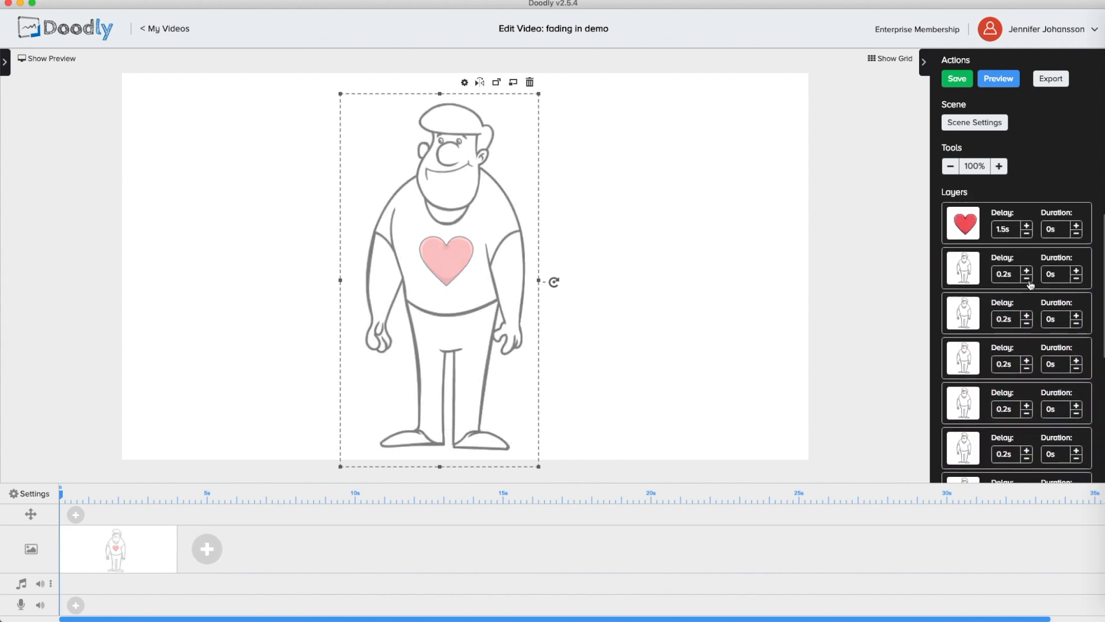
{"action": "mouse_move", "coordinate": [843, 306]}
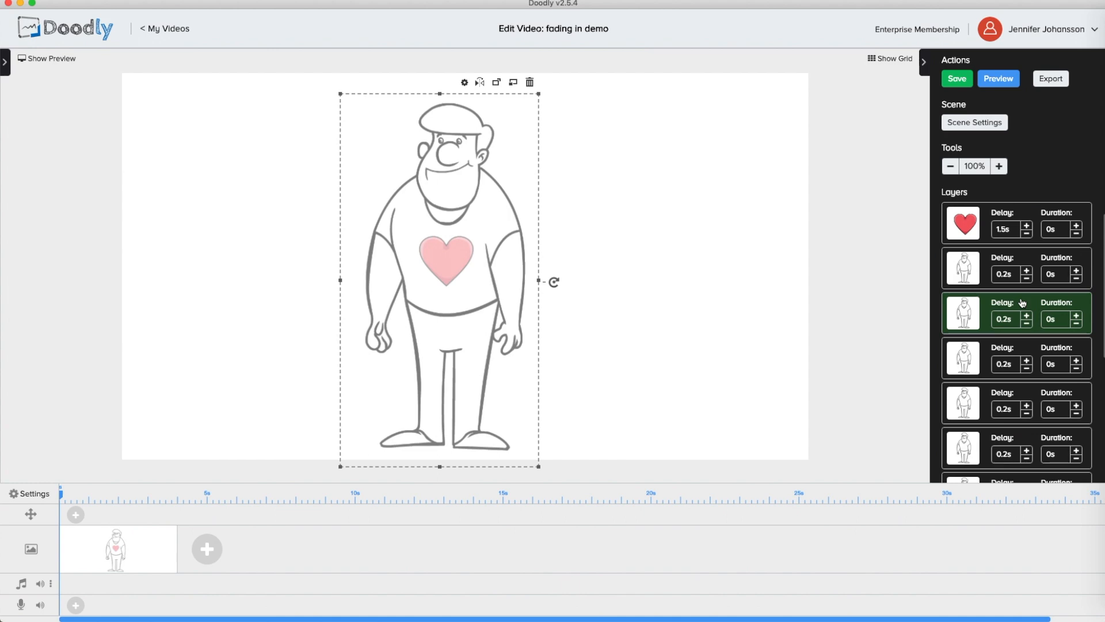
- Give the Kevin Standing copies rising opacities from 10% up to 100%, applying each
{"action": "left_click", "coordinate": [464, 82]}
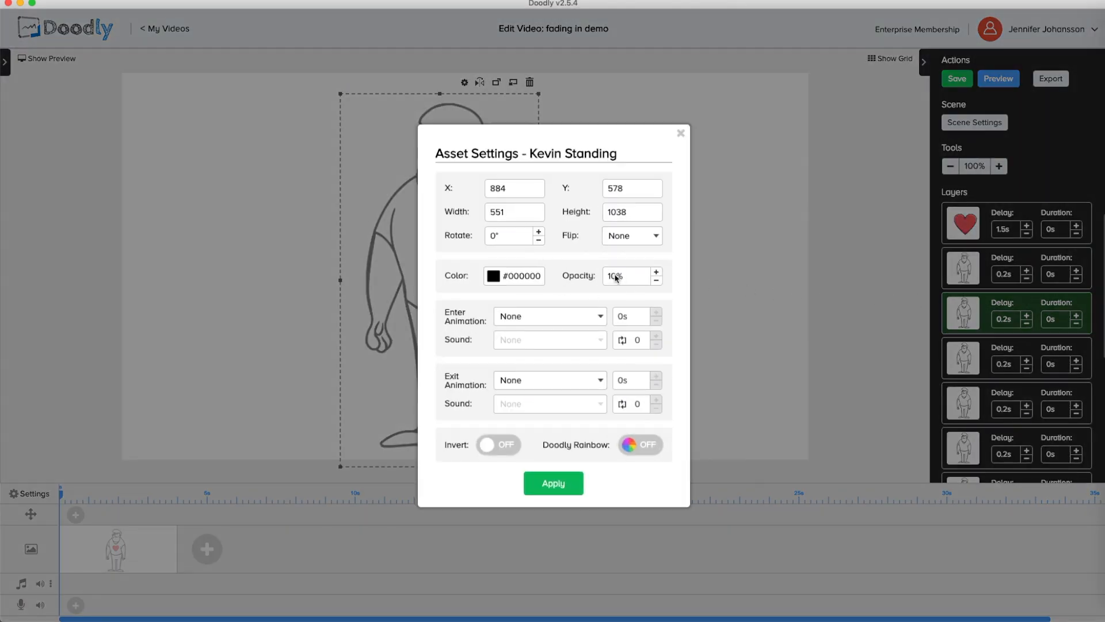
{"action": "left_click", "coordinate": [655, 271]}
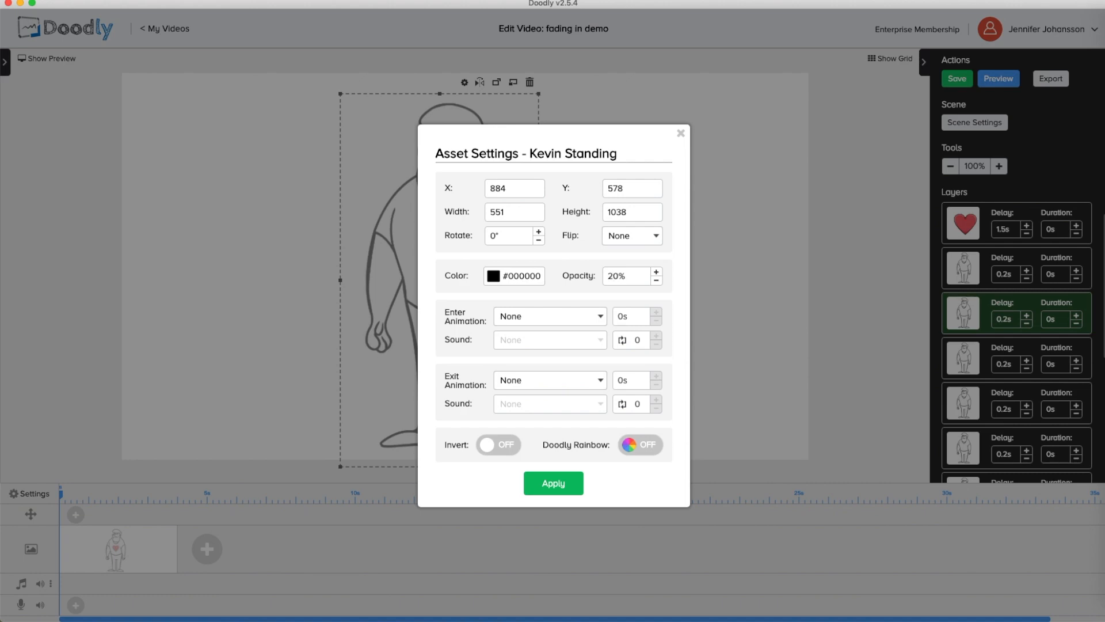
{"action": "left_click", "coordinate": [554, 484]}
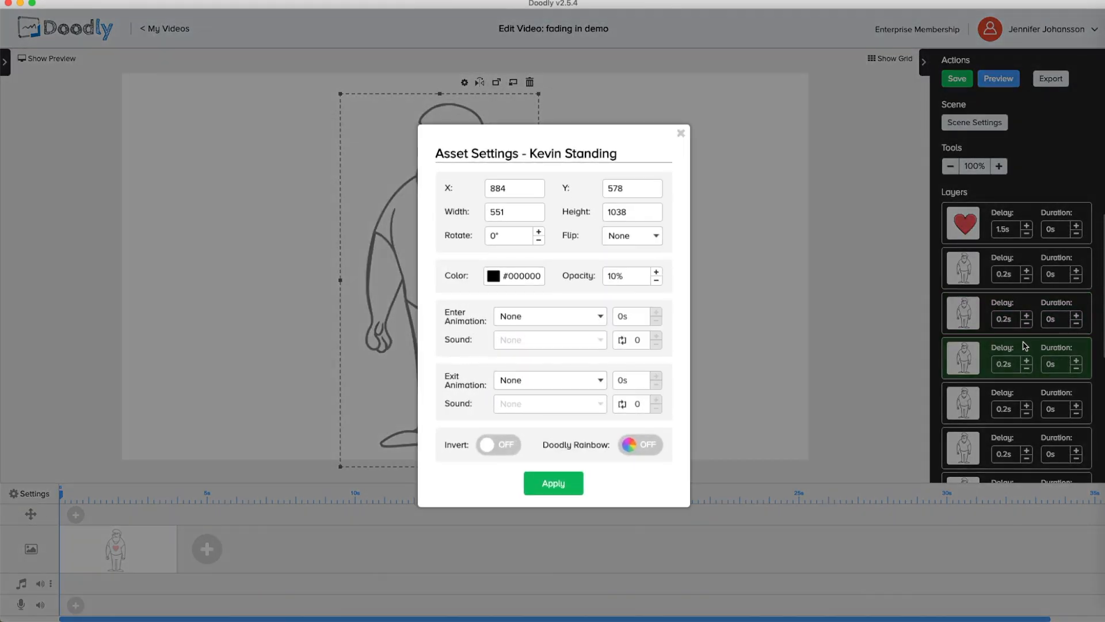
{"action": "mouse_move", "coordinate": [606, 299]}
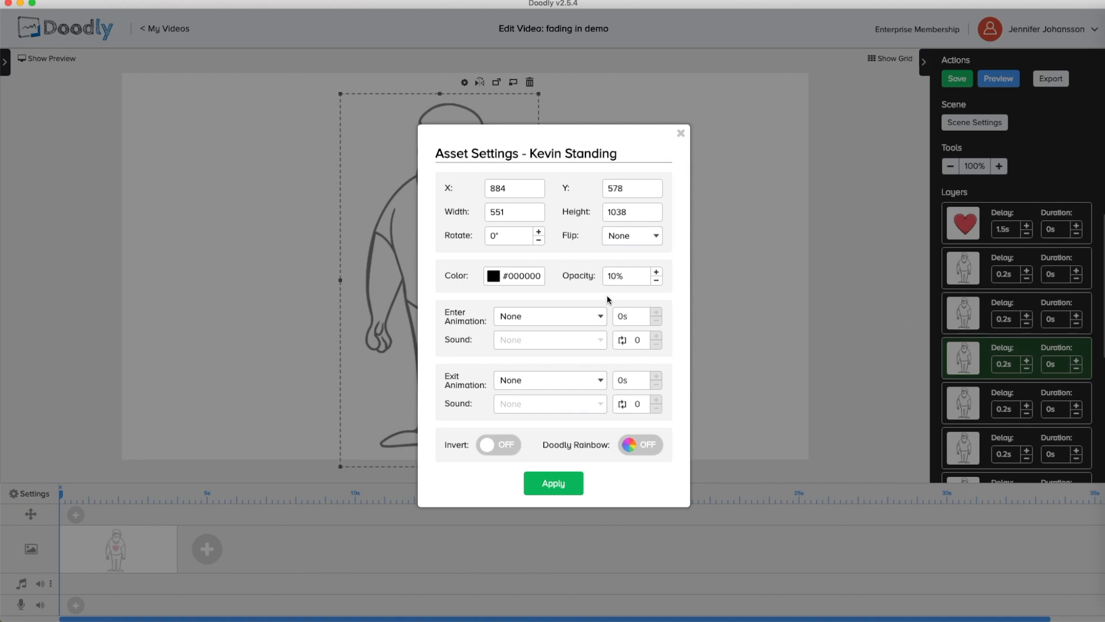
{"action": "left_click", "coordinate": [655, 271]}
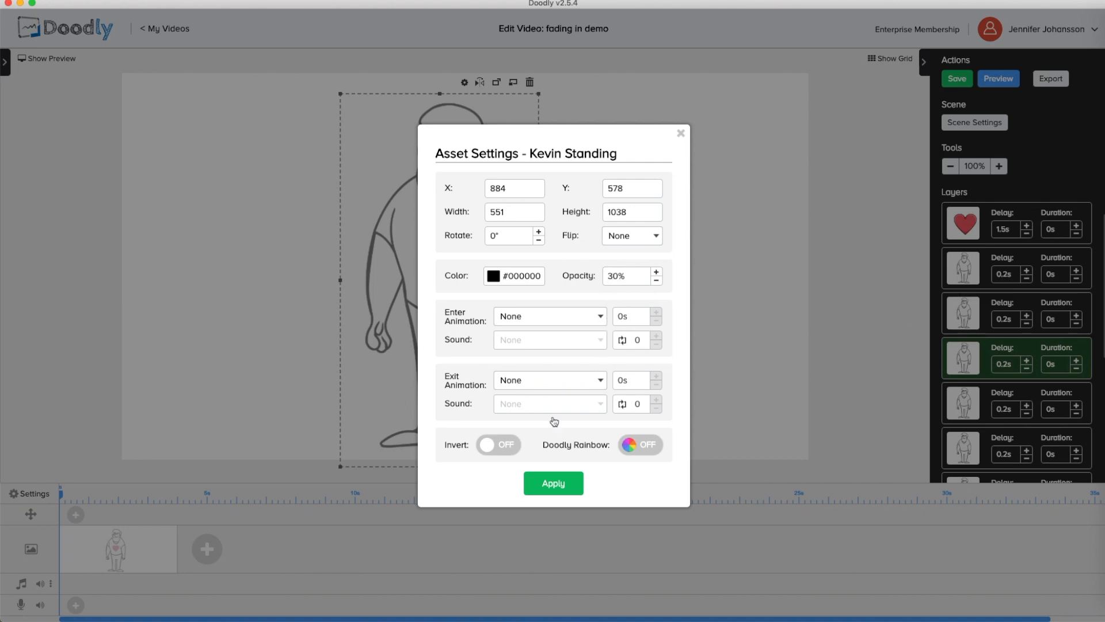
{"action": "left_click", "coordinate": [654, 280]}
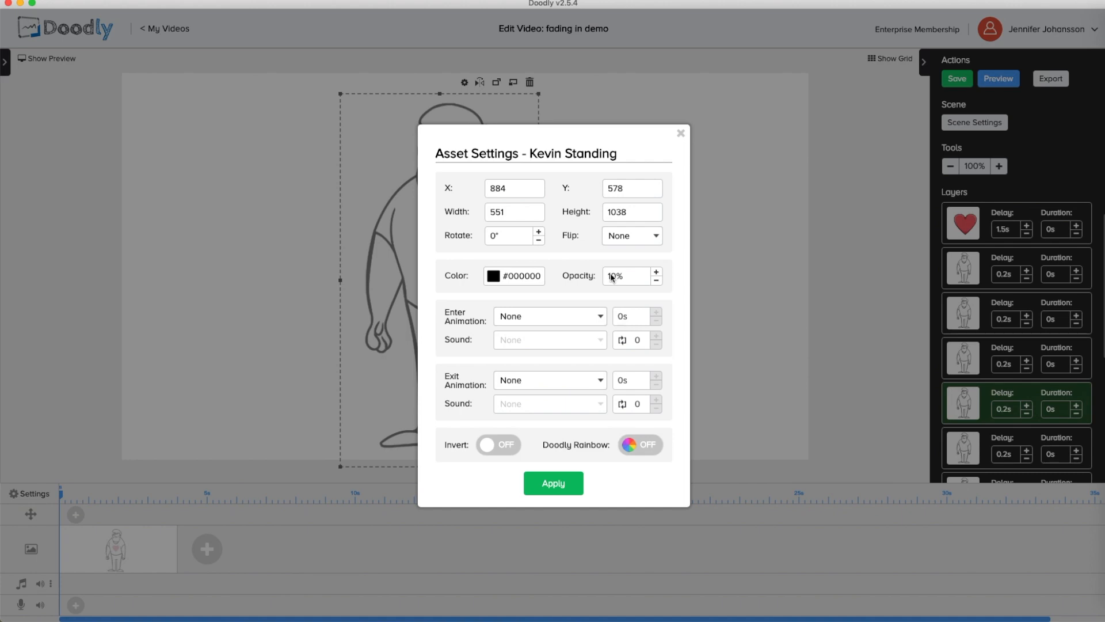
{"action": "left_click", "coordinate": [552, 483]}
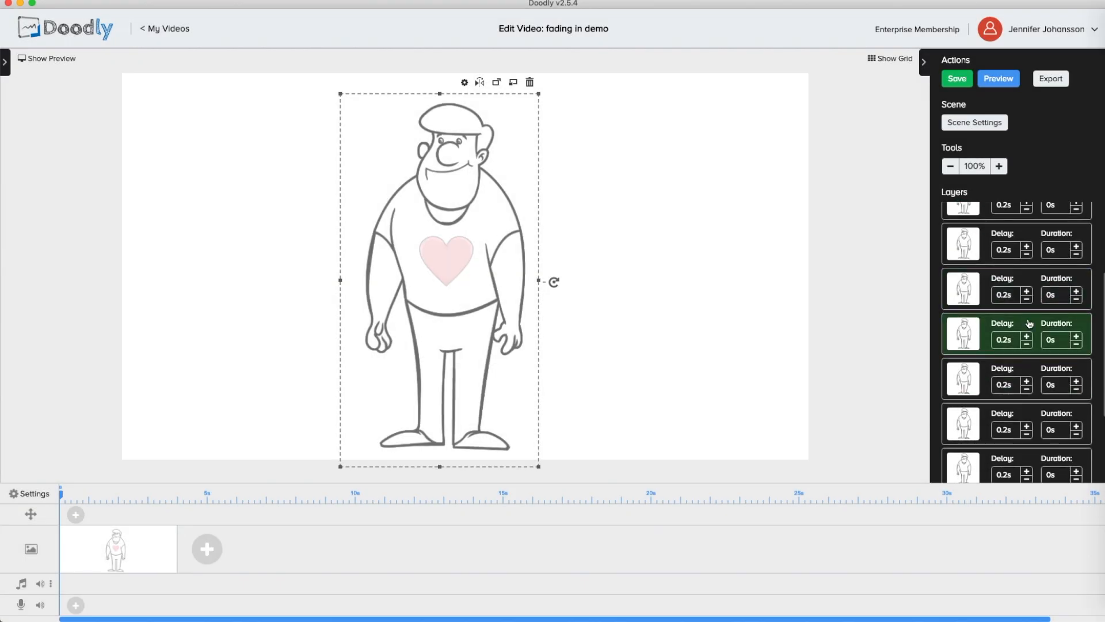
{"action": "left_click", "coordinate": [463, 82]}
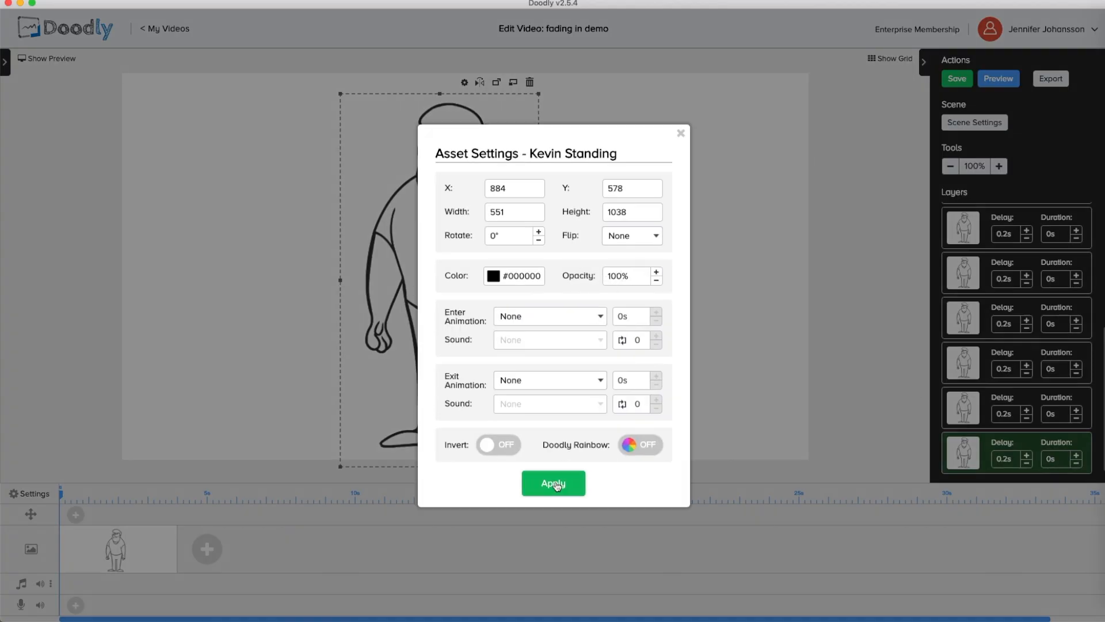
{"action": "left_click", "coordinate": [554, 483]}
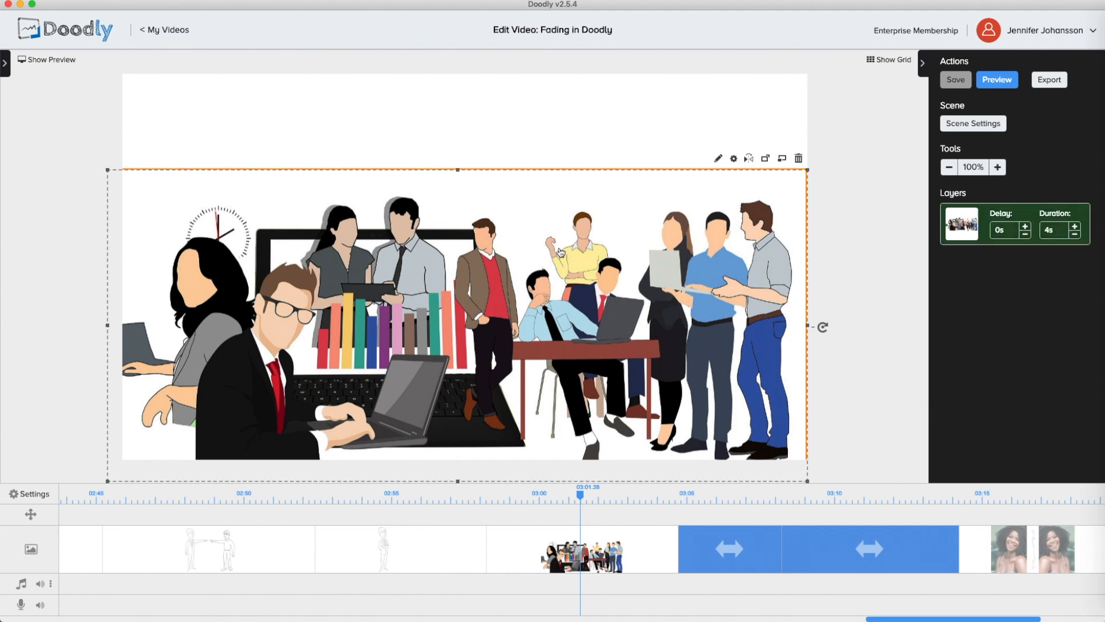
{"action": "left_click", "coordinate": [717, 158]}
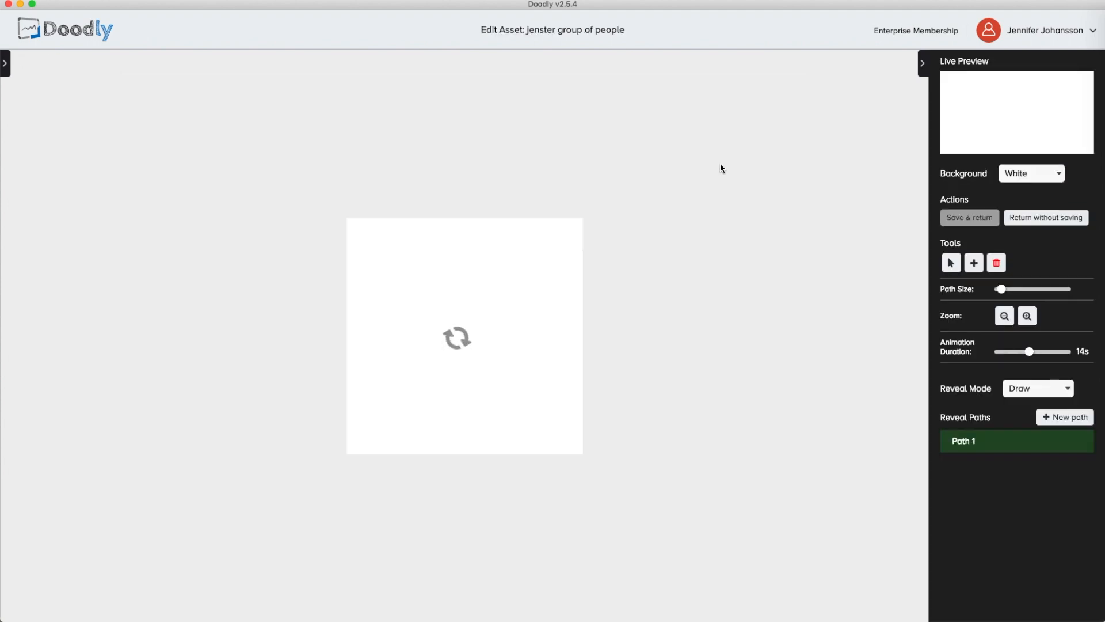
{"action": "left_click", "coordinate": [1037, 388]}
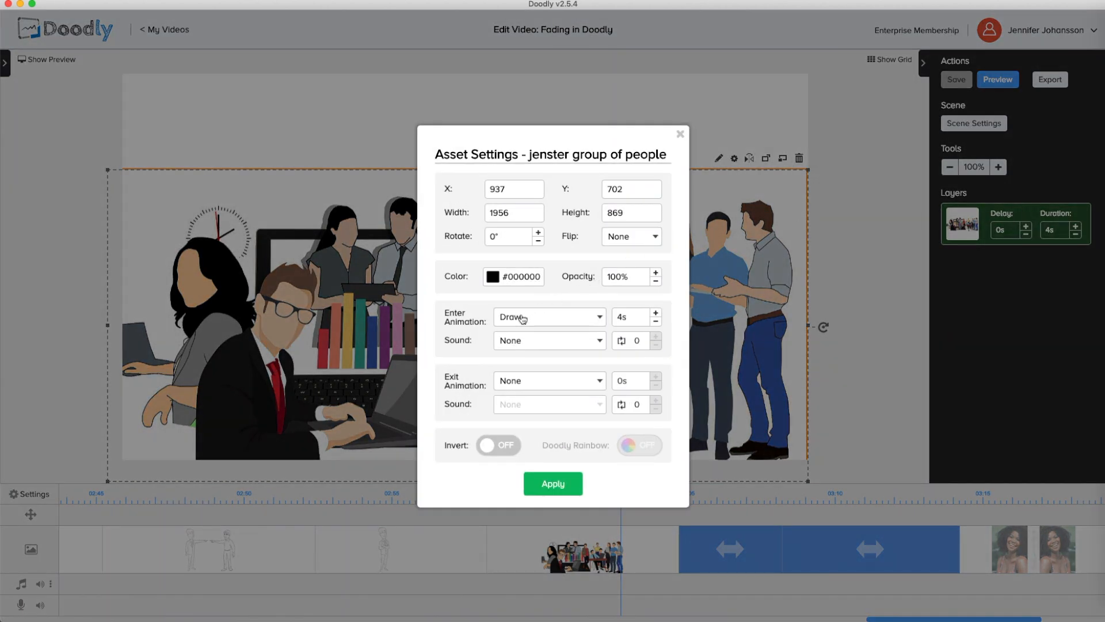
{"action": "mouse_move", "coordinate": [519, 303]}
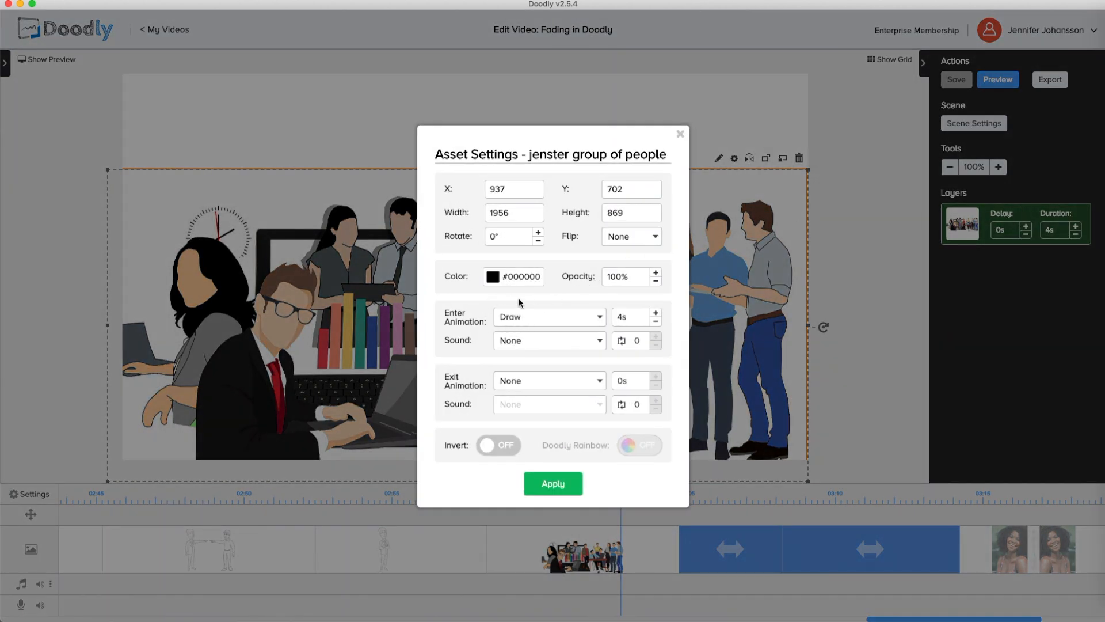
{"action": "left_click", "coordinate": [552, 483]}
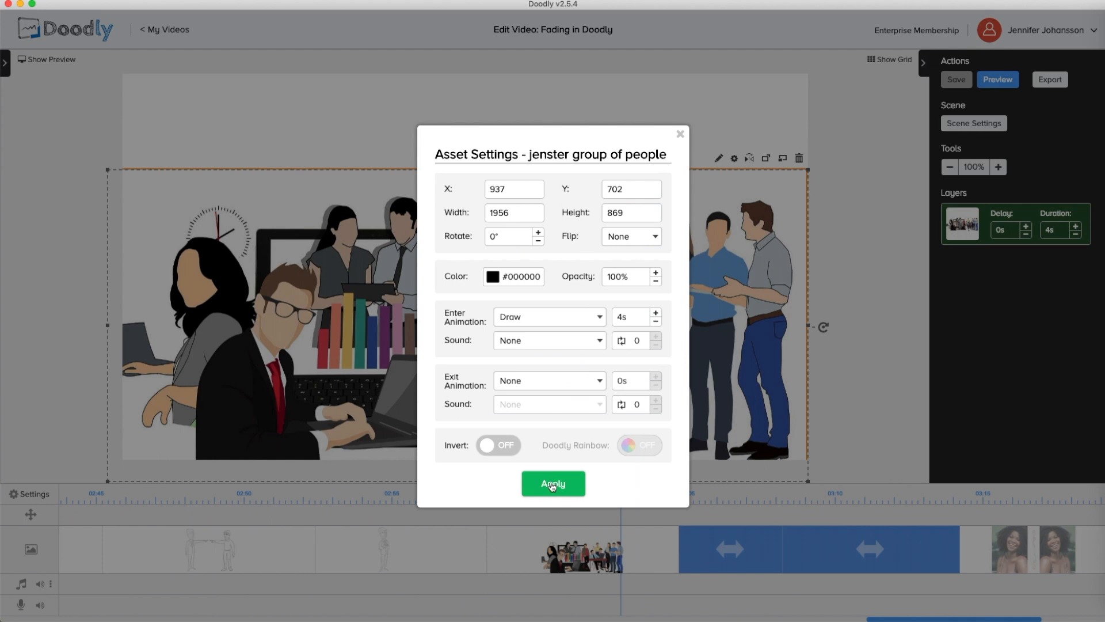
{"action": "left_click", "coordinate": [552, 484]}
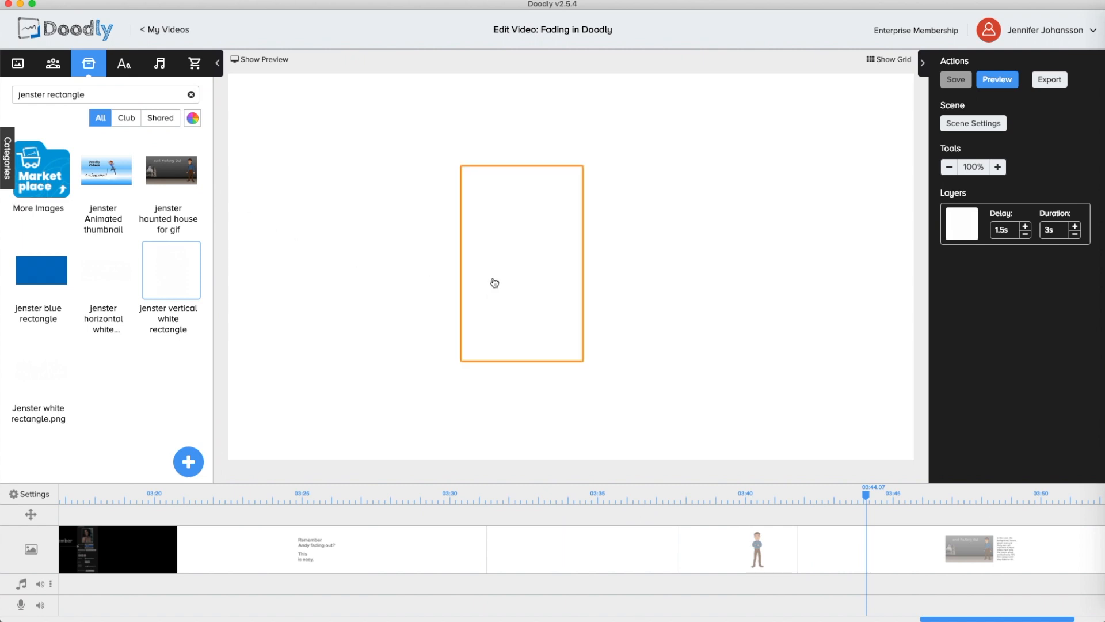
- Select the vertical white rectangle on the canvas
{"action": "left_click", "coordinate": [522, 282]}
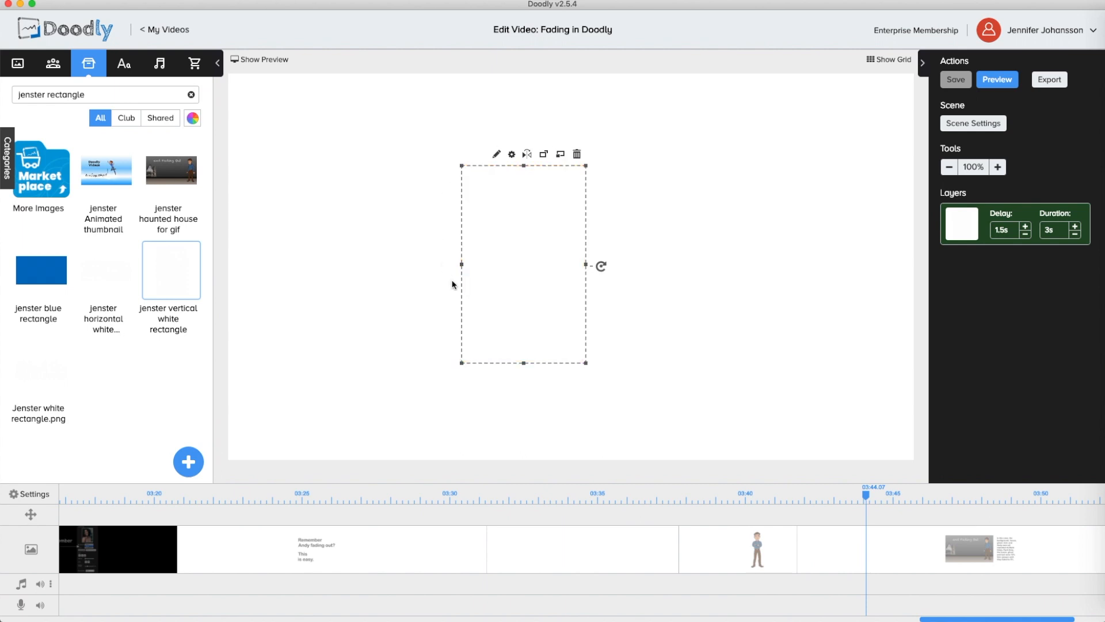
{"action": "mouse_move", "coordinate": [200, 269]}
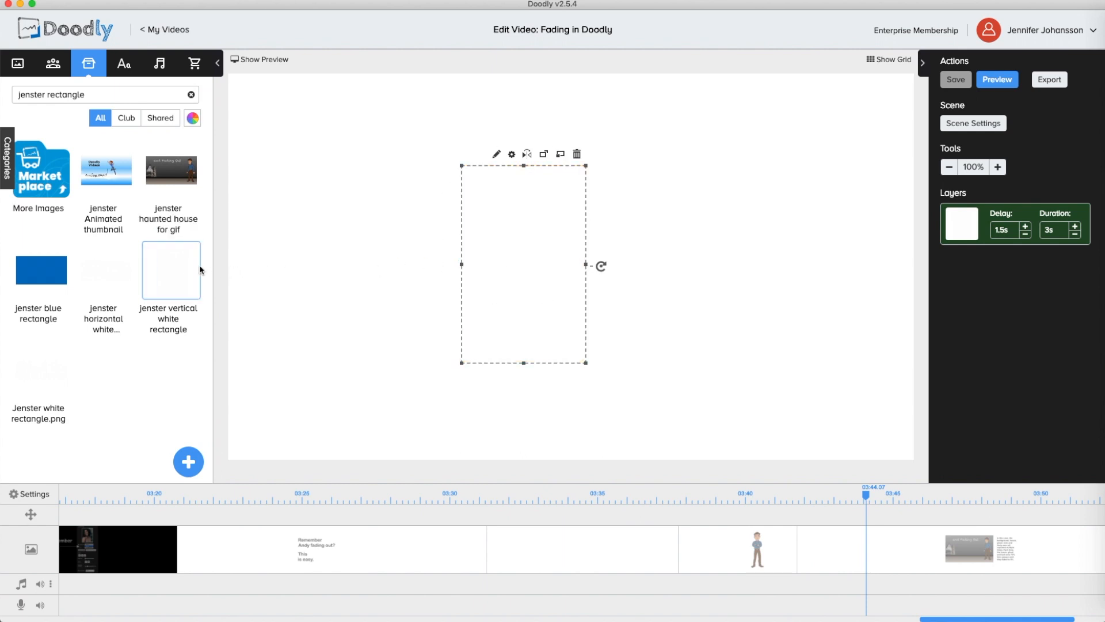
{"action": "mouse_move", "coordinate": [448, 273]}
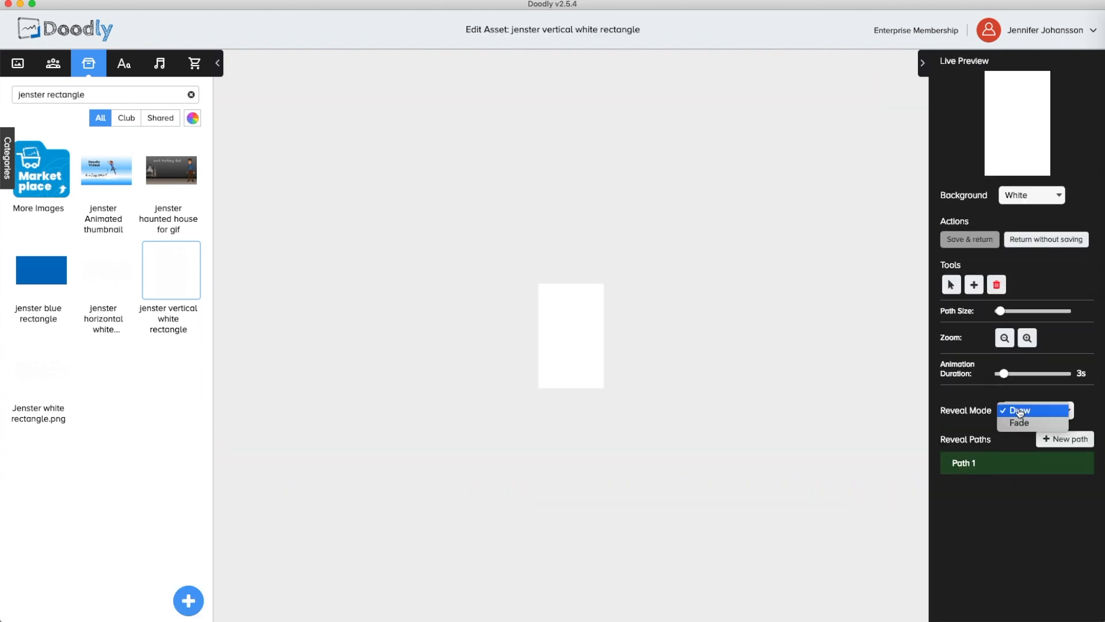
- Set the rectangle's reveal mode to Fade, then enlarge it and move it over the standing man
{"action": "left_click", "coordinate": [1020, 423]}
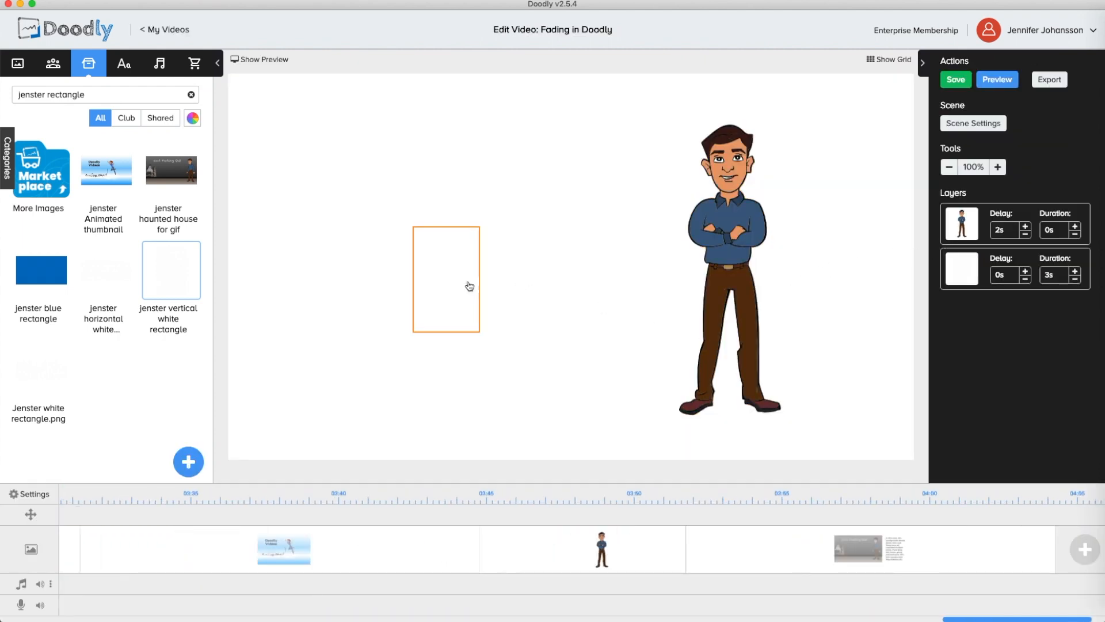
{"action": "left_click", "coordinate": [445, 277]}
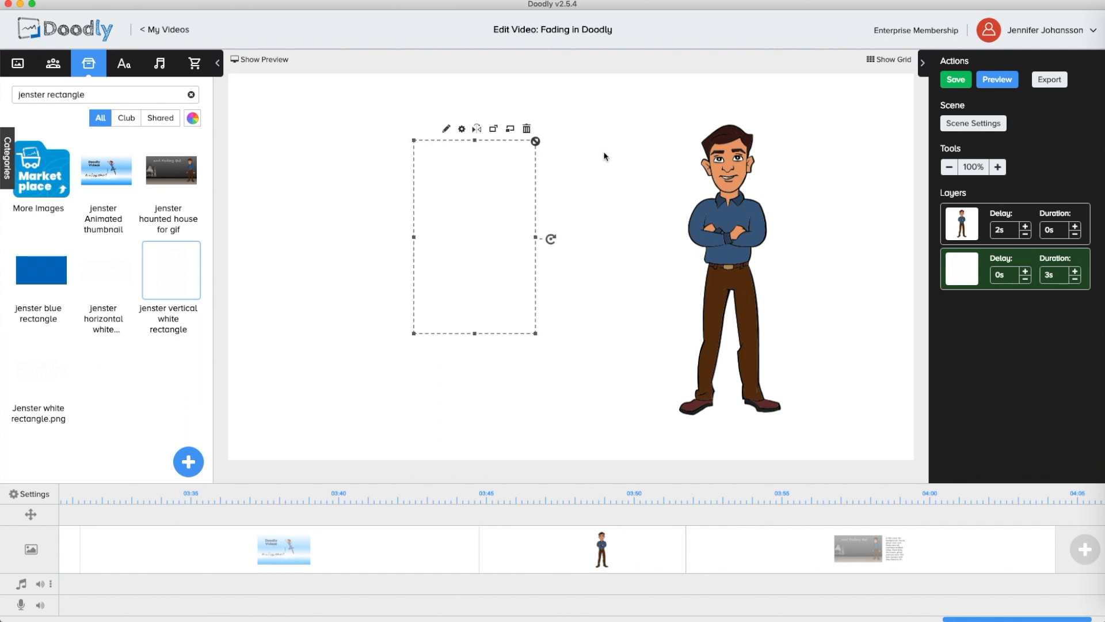
{"action": "left_click_drag", "start_coordinate": [474, 239], "coordinate": [568, 238]}
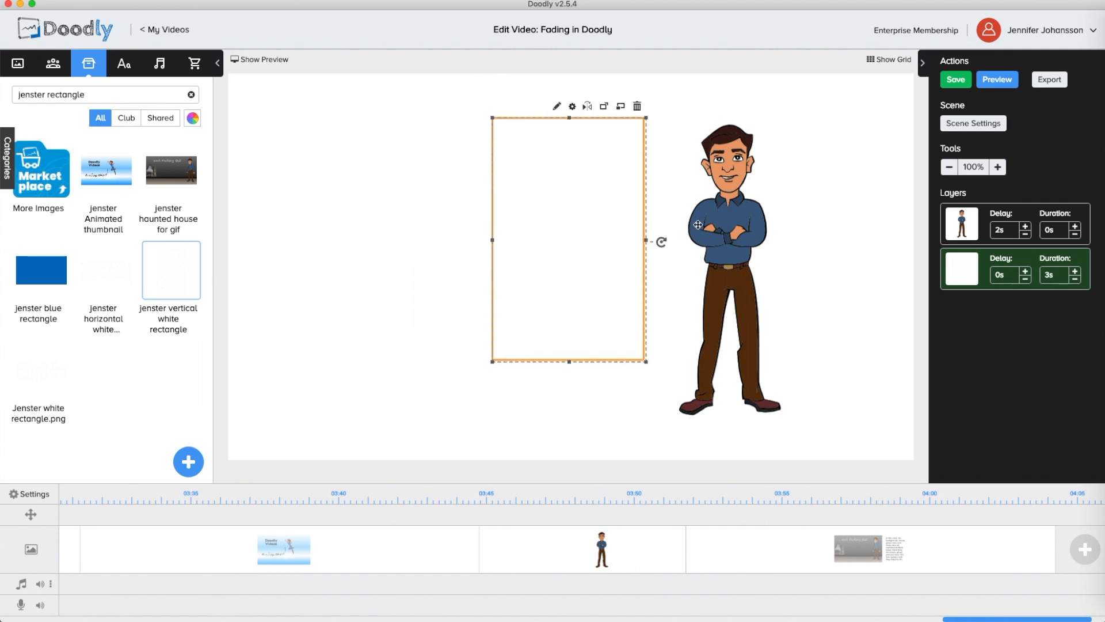
{"action": "left_click_drag", "start_coordinate": [569, 239], "coordinate": [754, 240]}
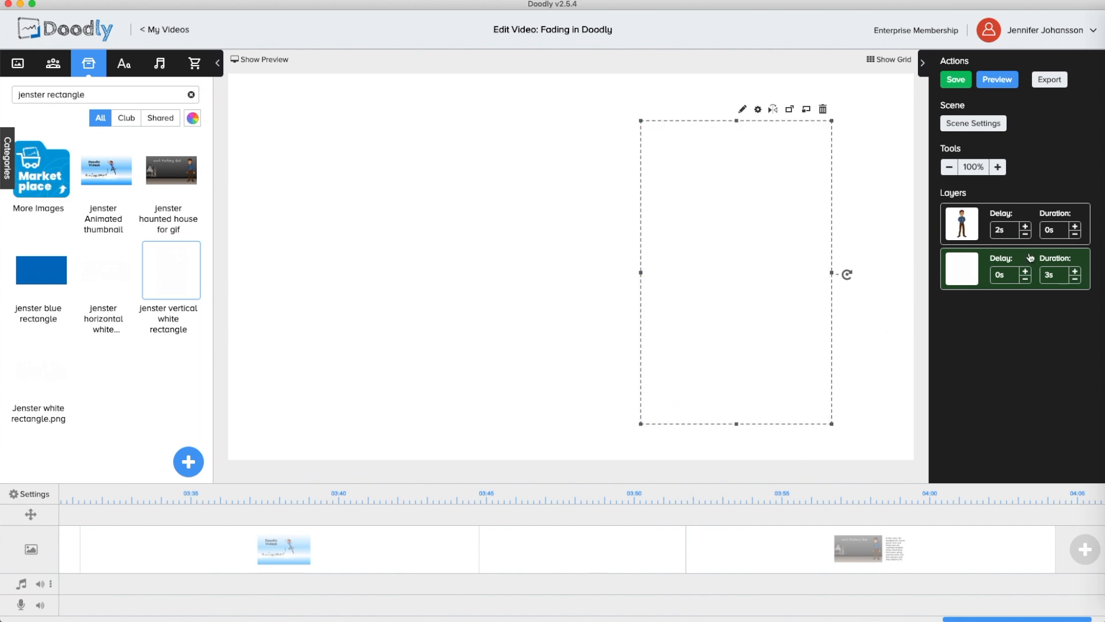
{"action": "mouse_move", "coordinate": [1074, 274]}
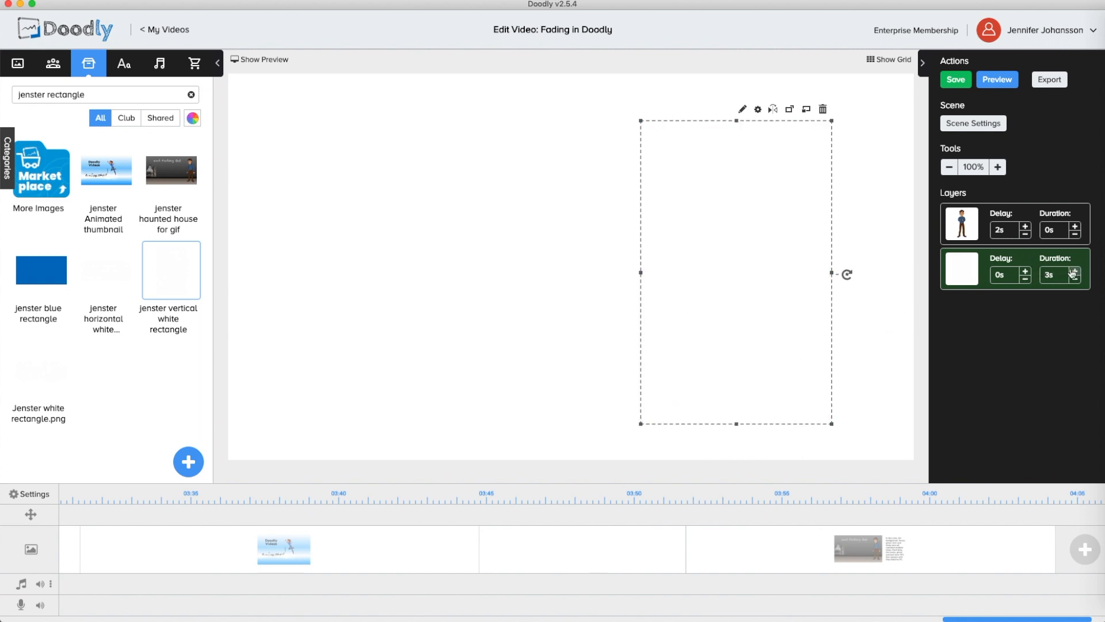
- Raise the rectangle's delay to 1.5 seconds and start a scene preview
{"action": "left_click", "coordinate": [1025, 270]}
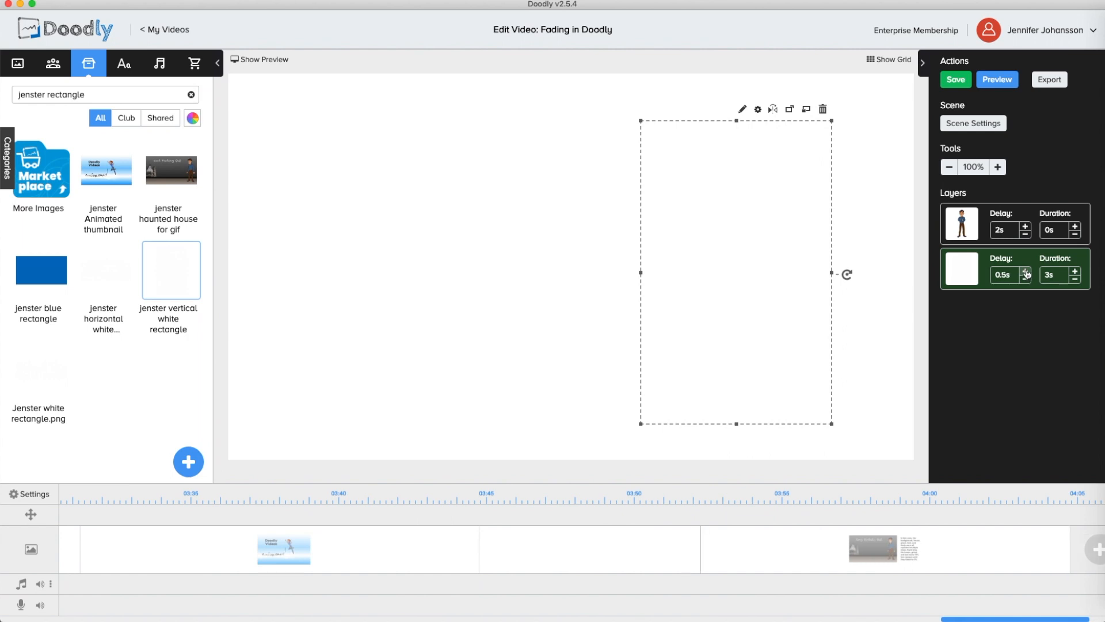
{"action": "left_click", "coordinate": [1026, 270]}
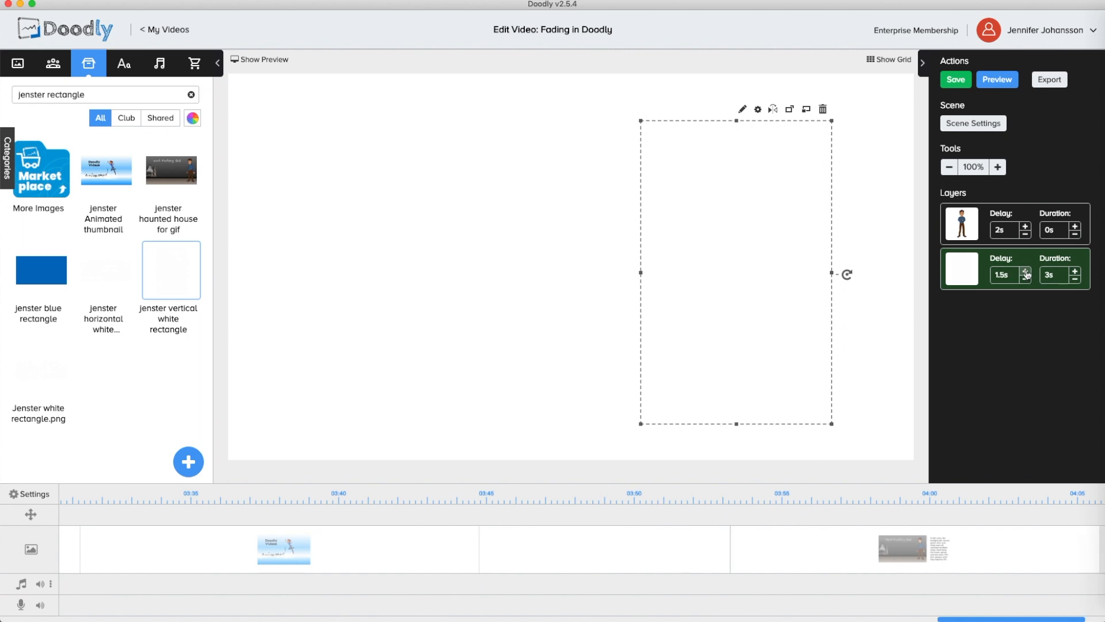
{"action": "left_click", "coordinate": [997, 79]}
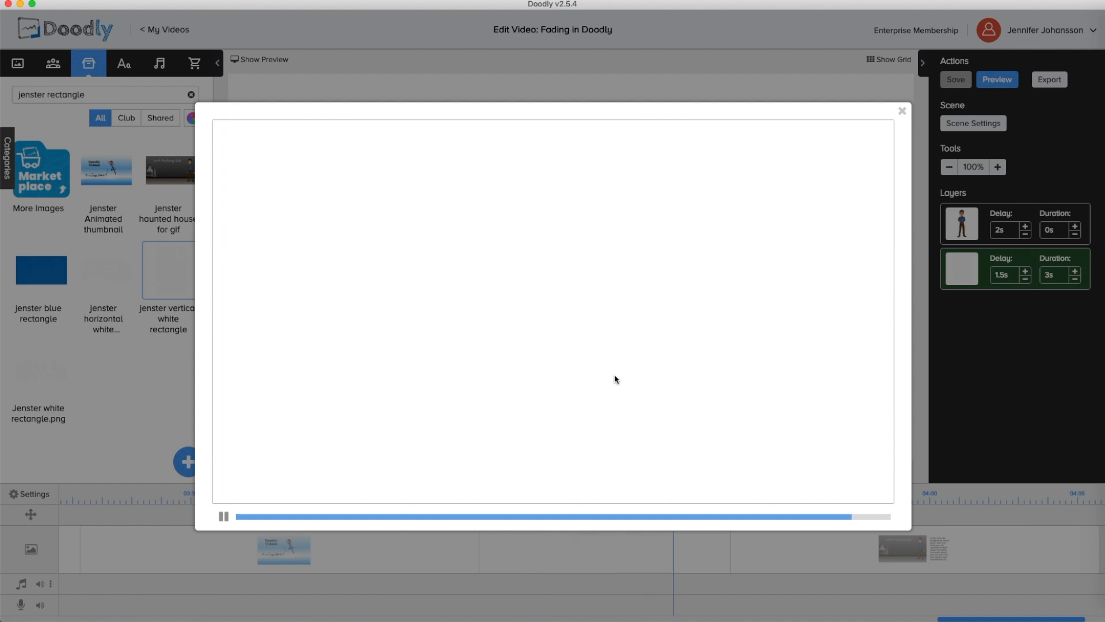
- Play back the scene to watch the white rectangle hide the man
{"action": "left_click", "coordinate": [902, 111]}
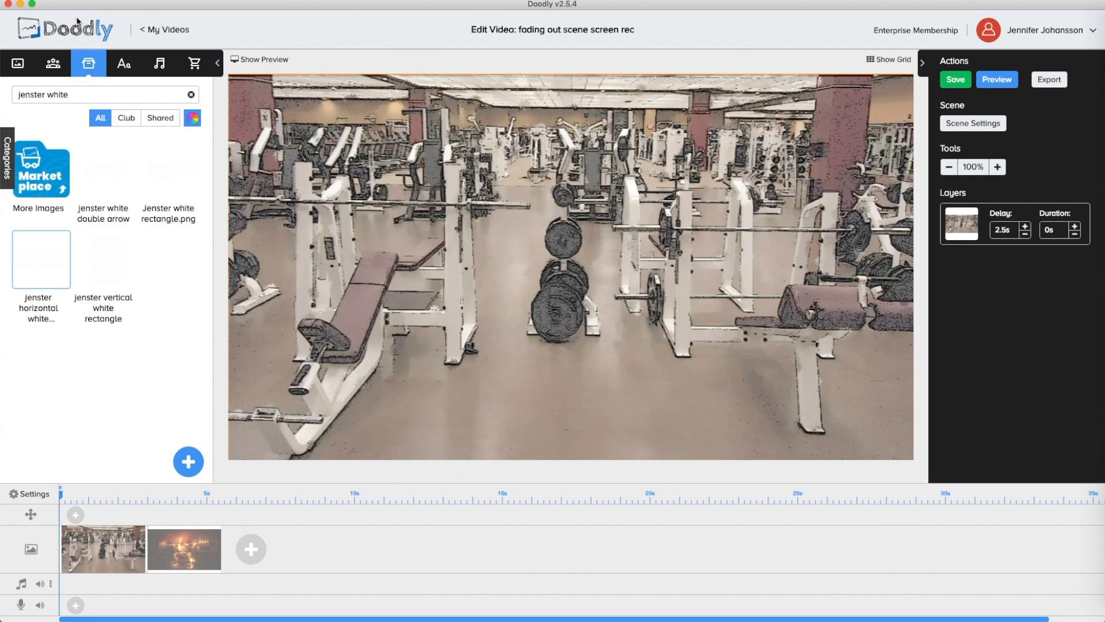
{"action": "mouse_move", "coordinate": [345, 274]}
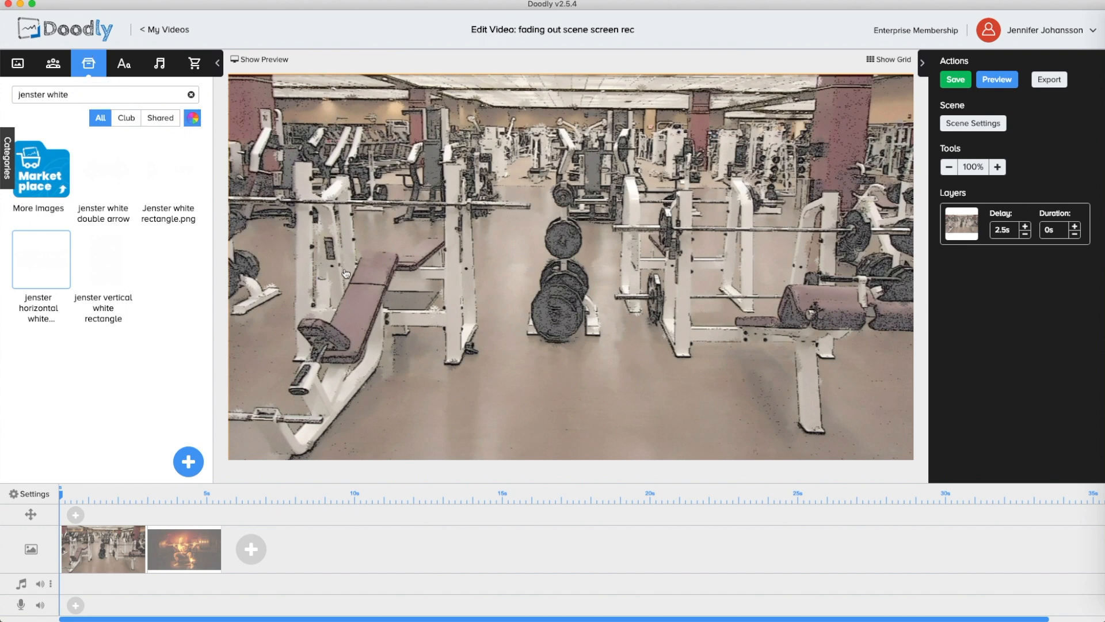
{"action": "mouse_move", "coordinate": [634, 307]}
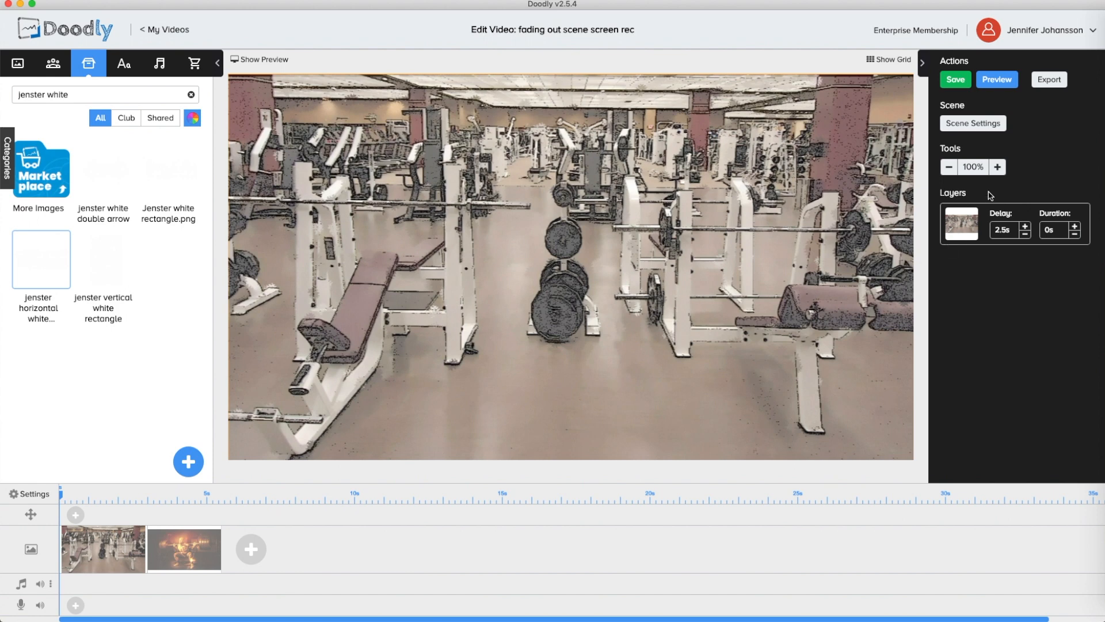
{"action": "mouse_move", "coordinate": [939, 149]}
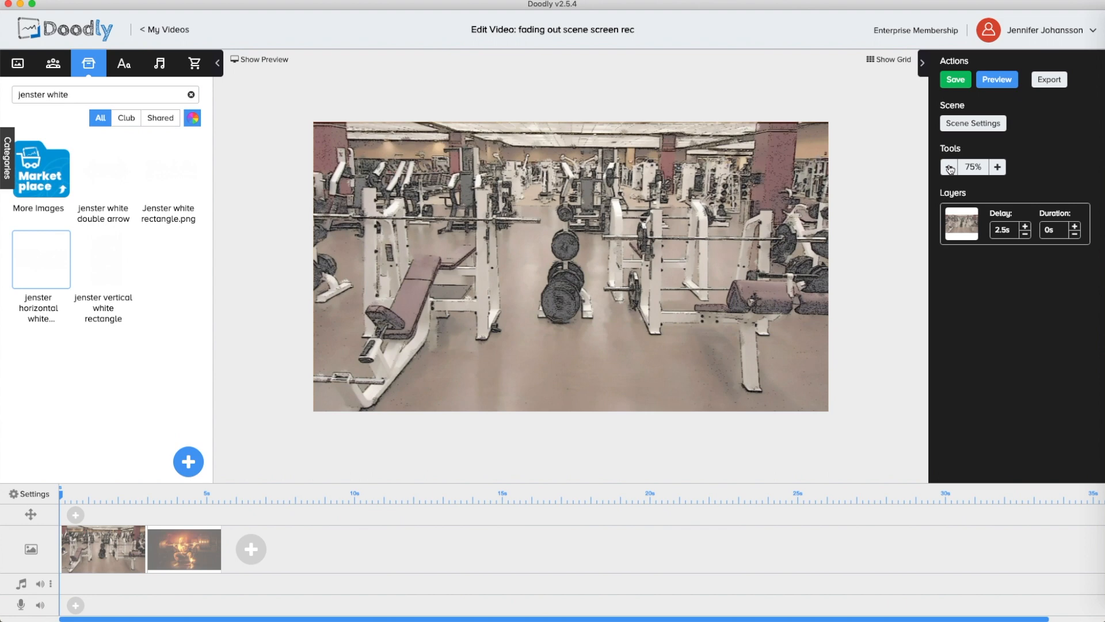
- Zoom out, inspect the white rectangle's 3-second fade settings and return without saving
{"action": "left_click", "coordinate": [948, 166]}
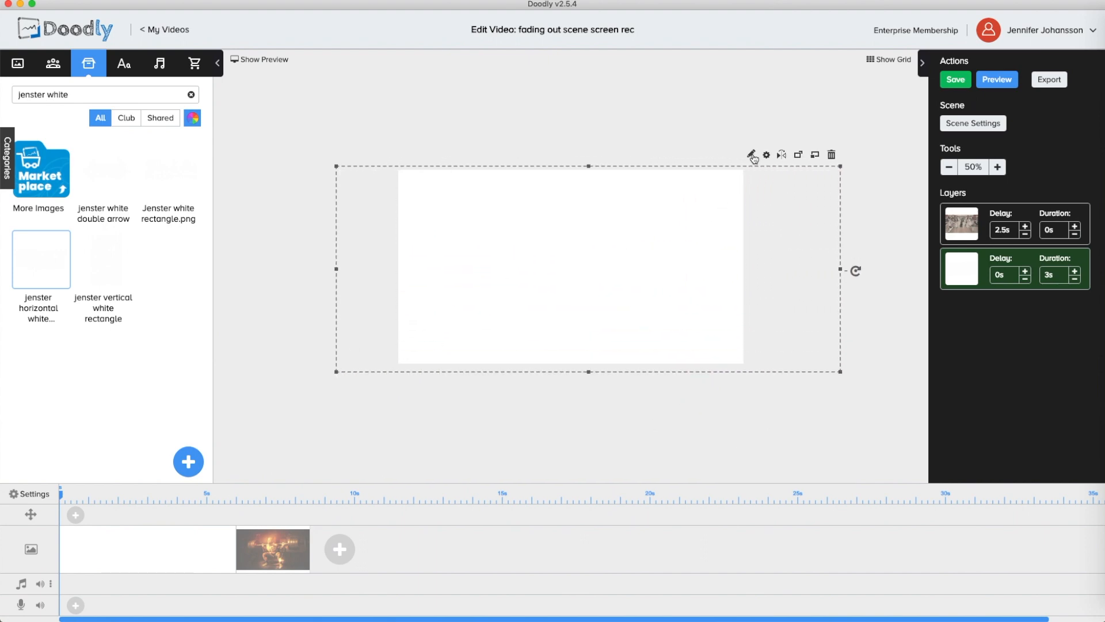
{"action": "left_click", "coordinate": [751, 154]}
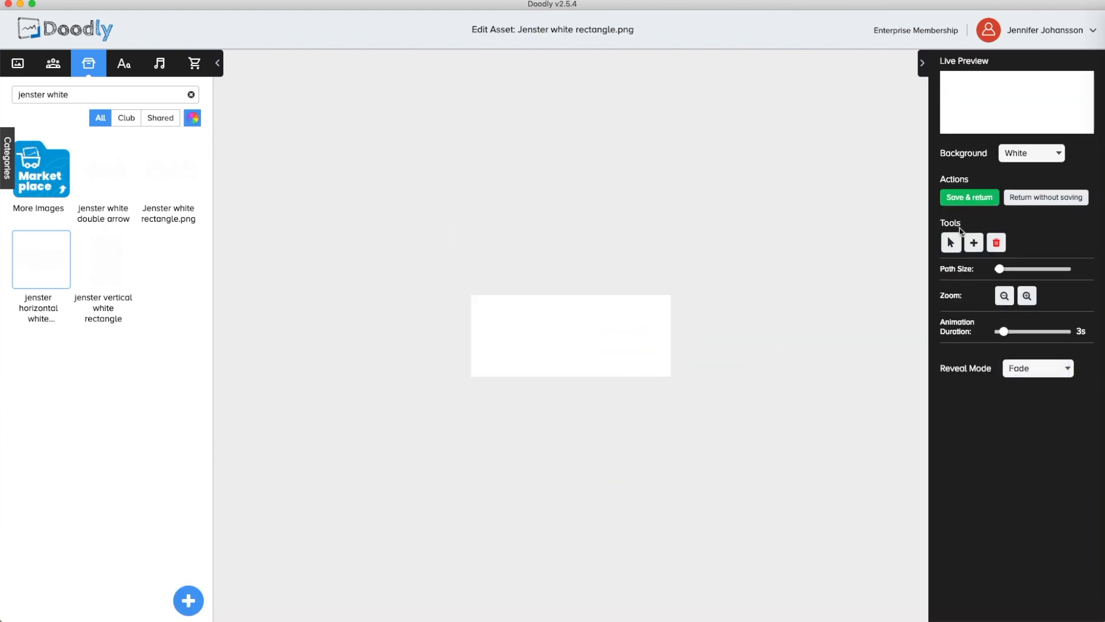
{"action": "left_click", "coordinate": [969, 197]}
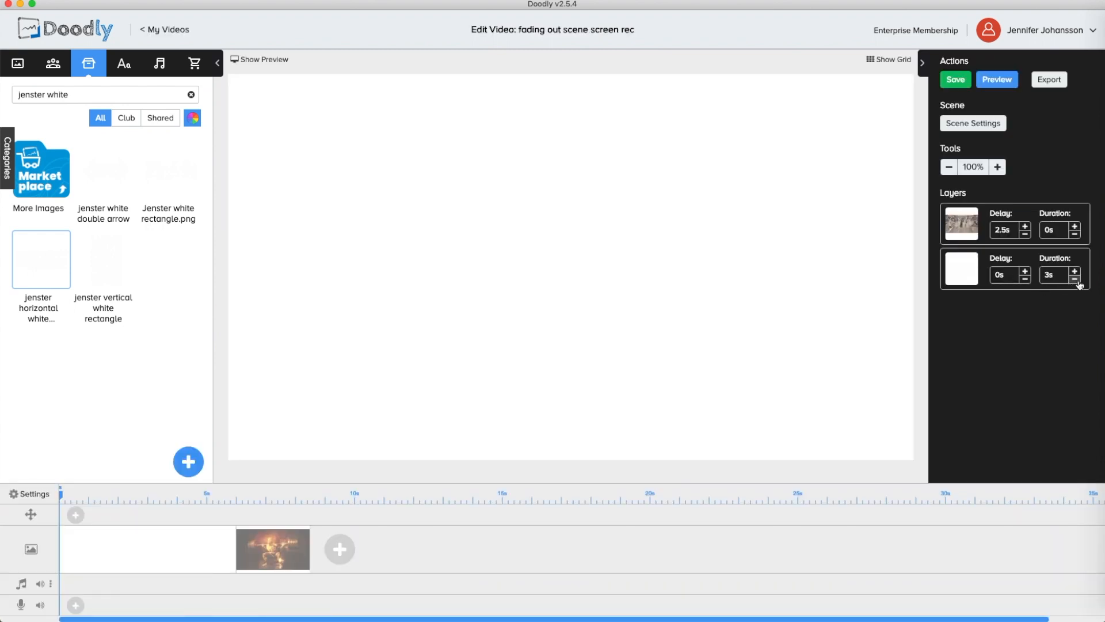
- Switch to the weightlifter scene and open its white double-arrow asset for editing
{"action": "left_click", "coordinate": [1075, 279]}
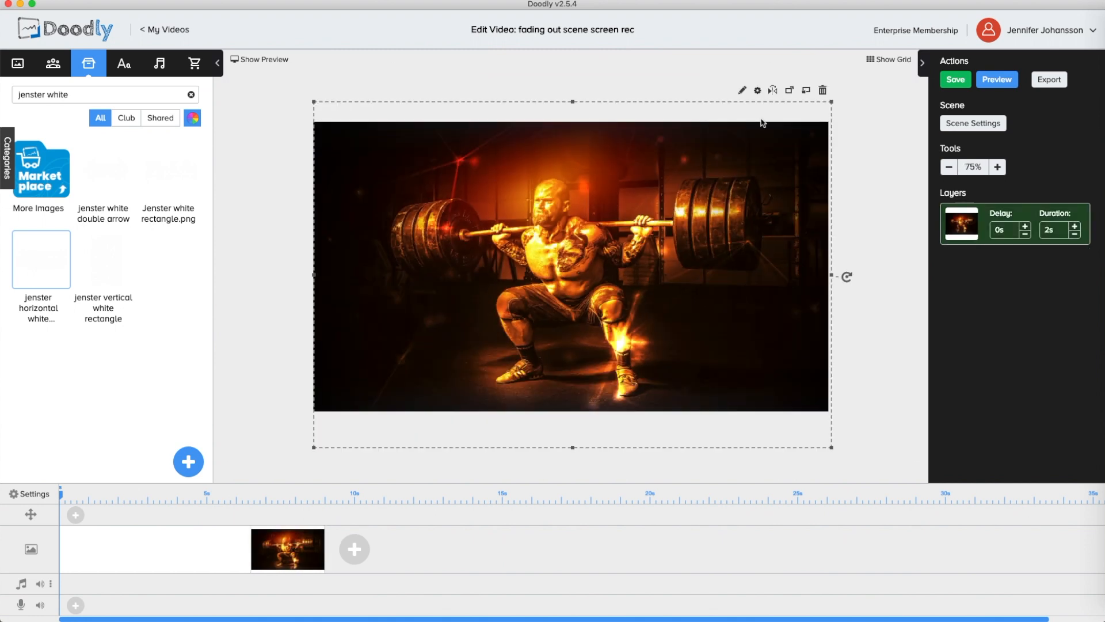
{"action": "left_click", "coordinate": [1034, 408]}
{"action": "type", "text": " arrow"}
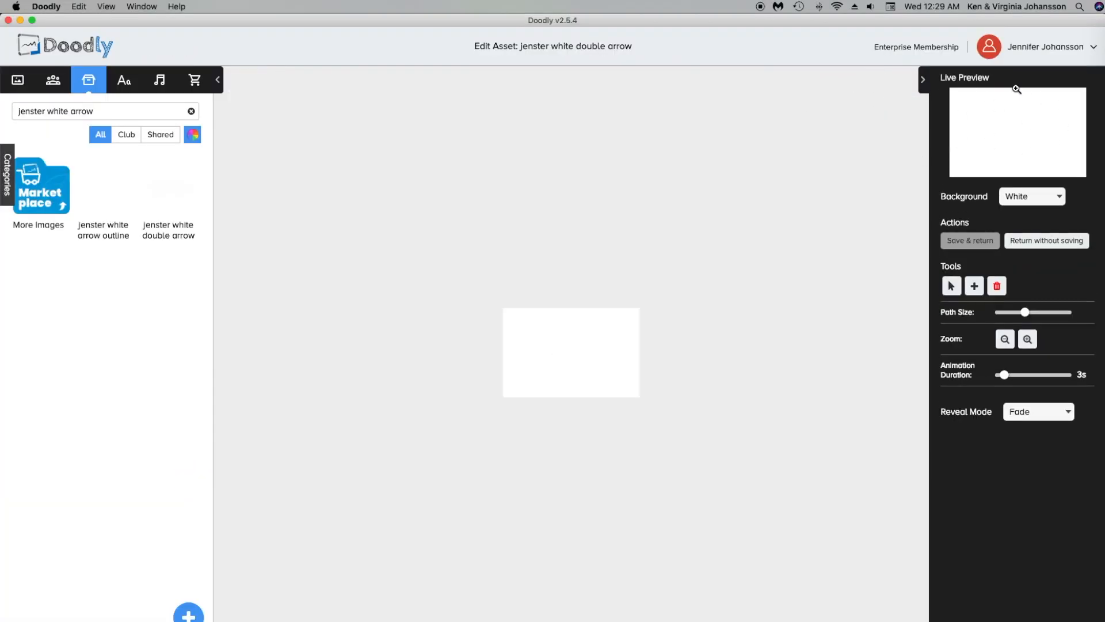
- Preview the white double arrow on a Black background, then return to the video without saving
{"action": "left_click", "coordinate": [1031, 195]}
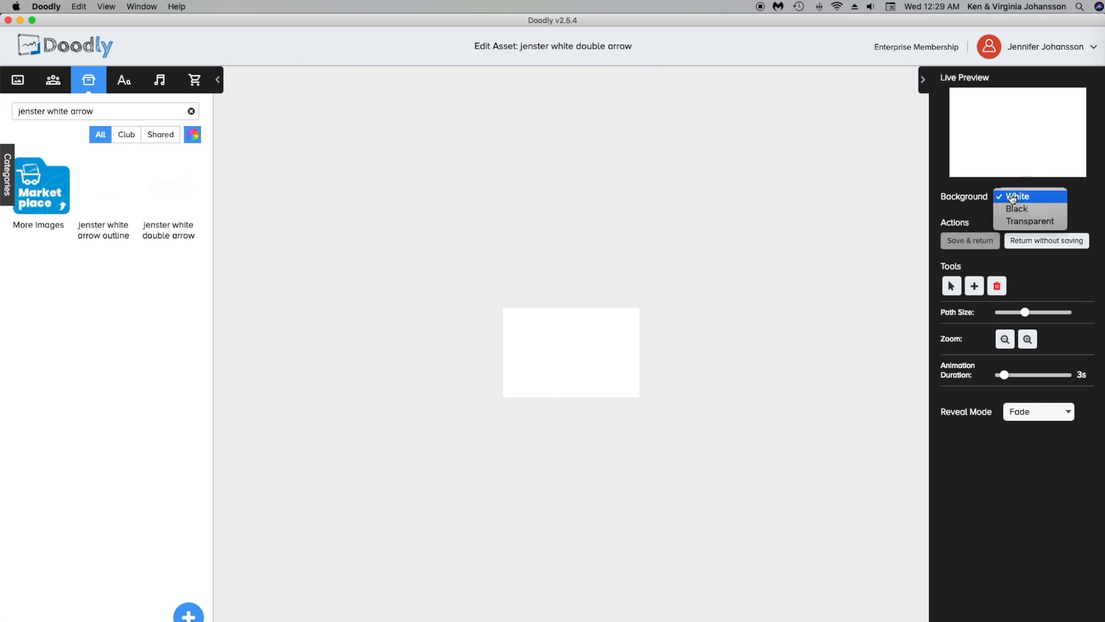
{"action": "left_click", "coordinate": [1016, 209]}
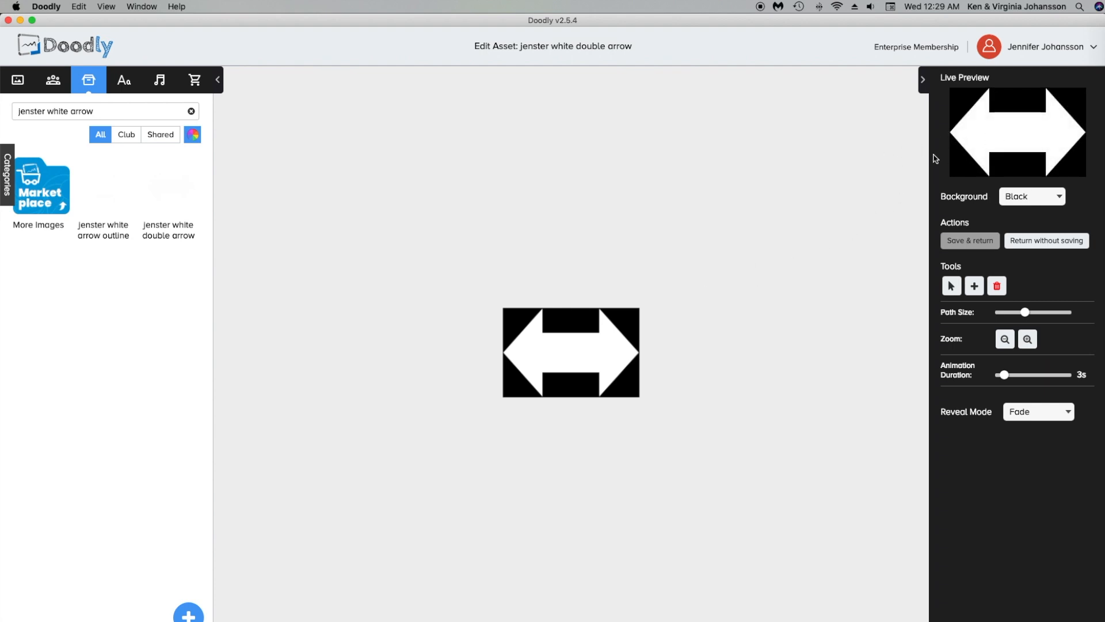
{"action": "left_click", "coordinate": [969, 241]}
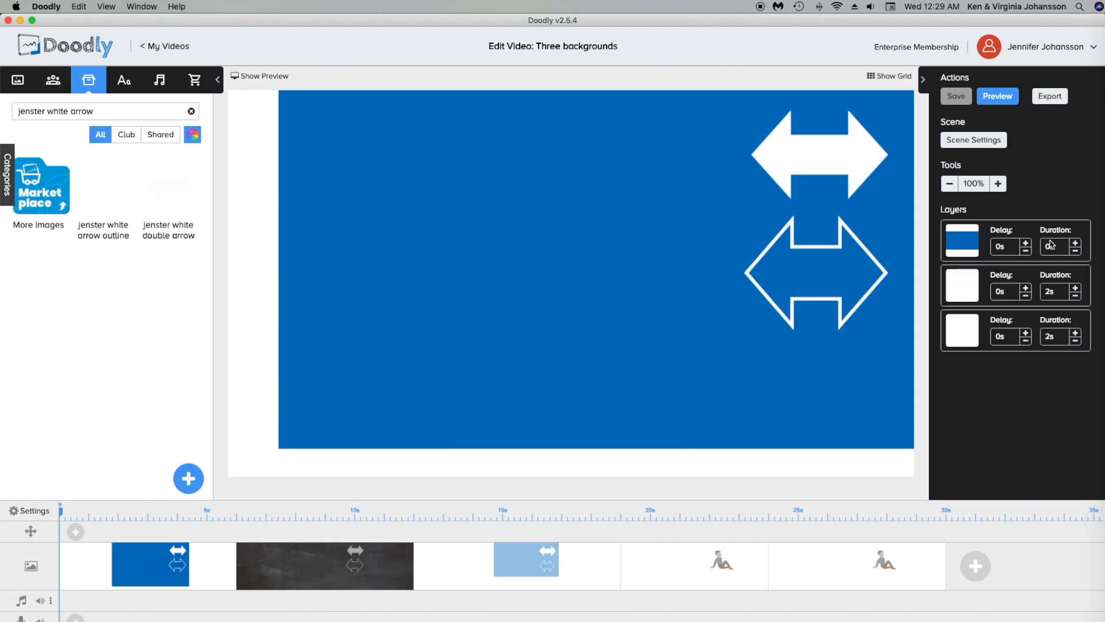
- Switch to the chalkboard scene, then to the light blue third scene with the white arrows
{"action": "left_click", "coordinate": [816, 272]}
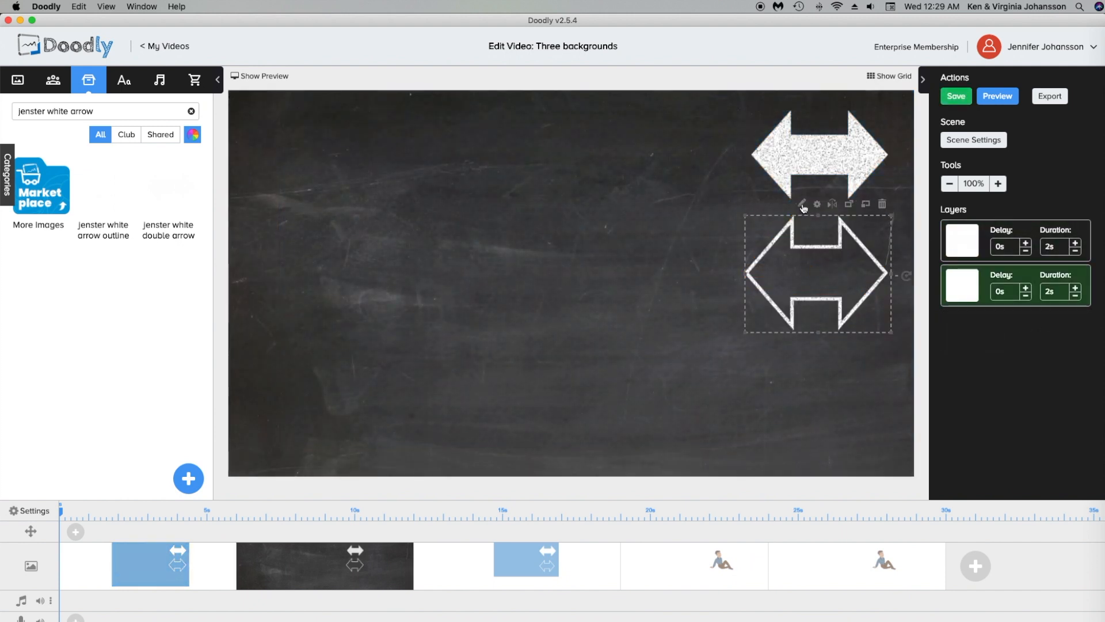
{"action": "left_click", "coordinate": [803, 203]}
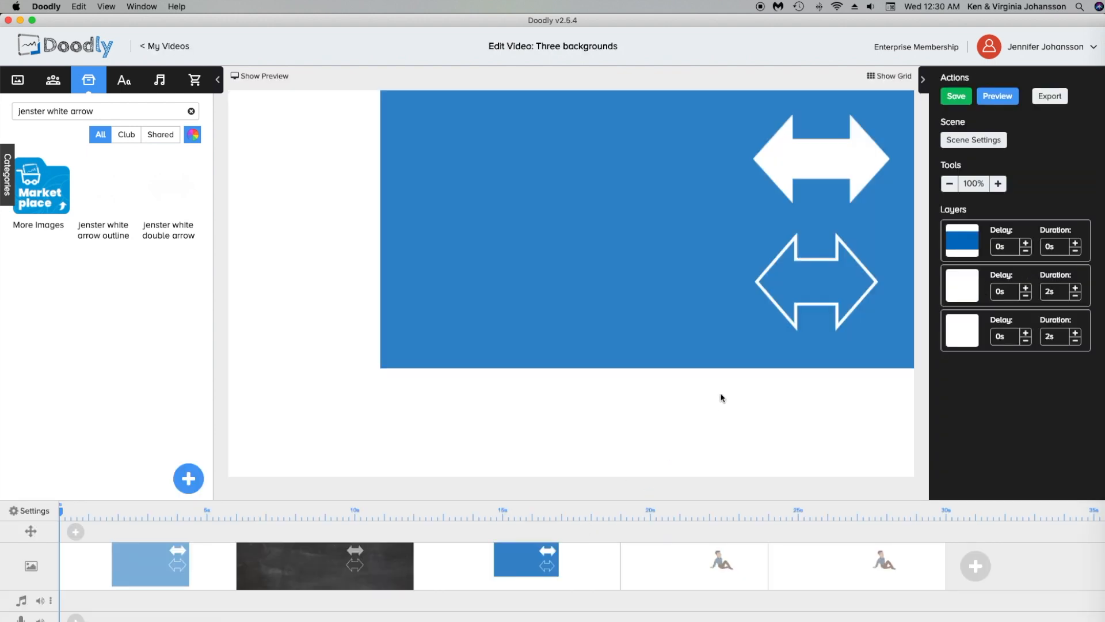
{"action": "left_click", "coordinate": [817, 282]}
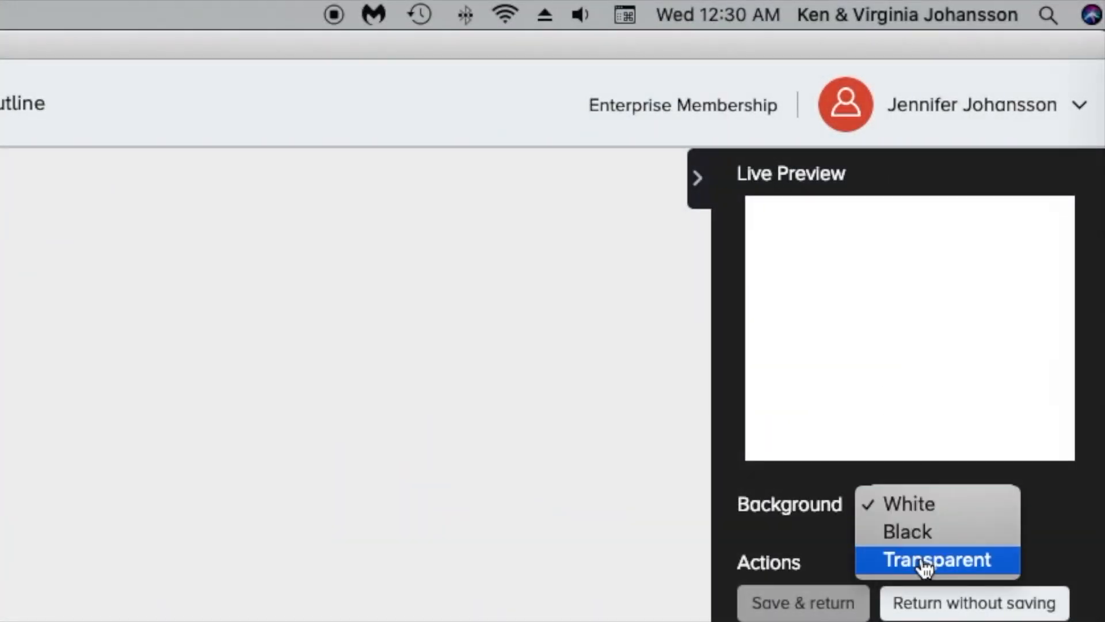
- Show the arrow outline's edit preview on a Black background and enlarge it
{"action": "left_click", "coordinate": [937, 559]}
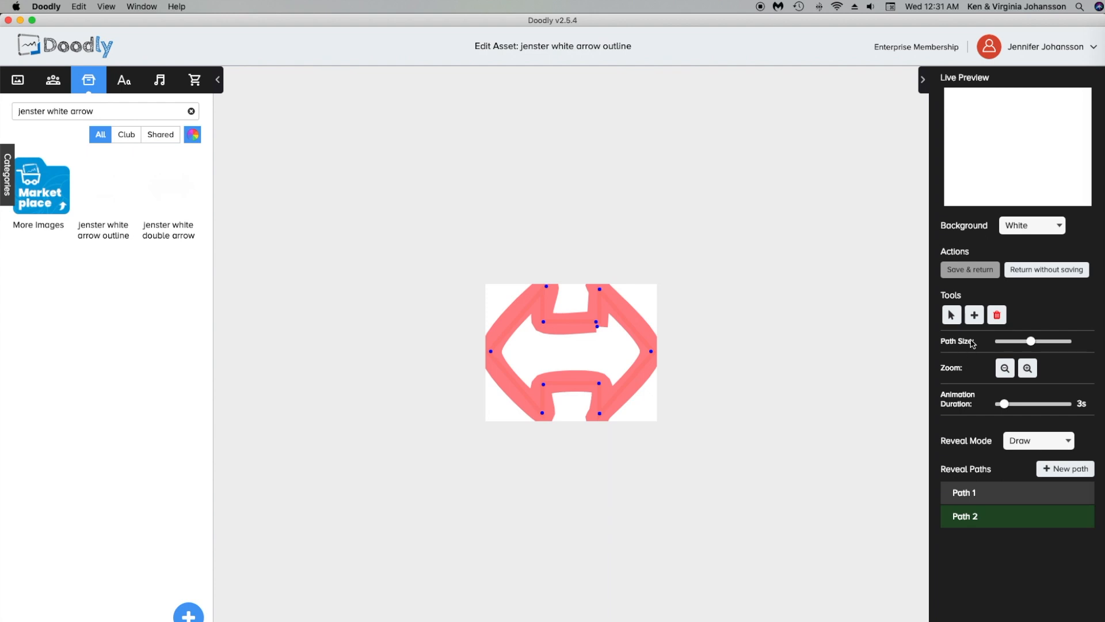
{"action": "mouse_move", "coordinate": [633, 377]}
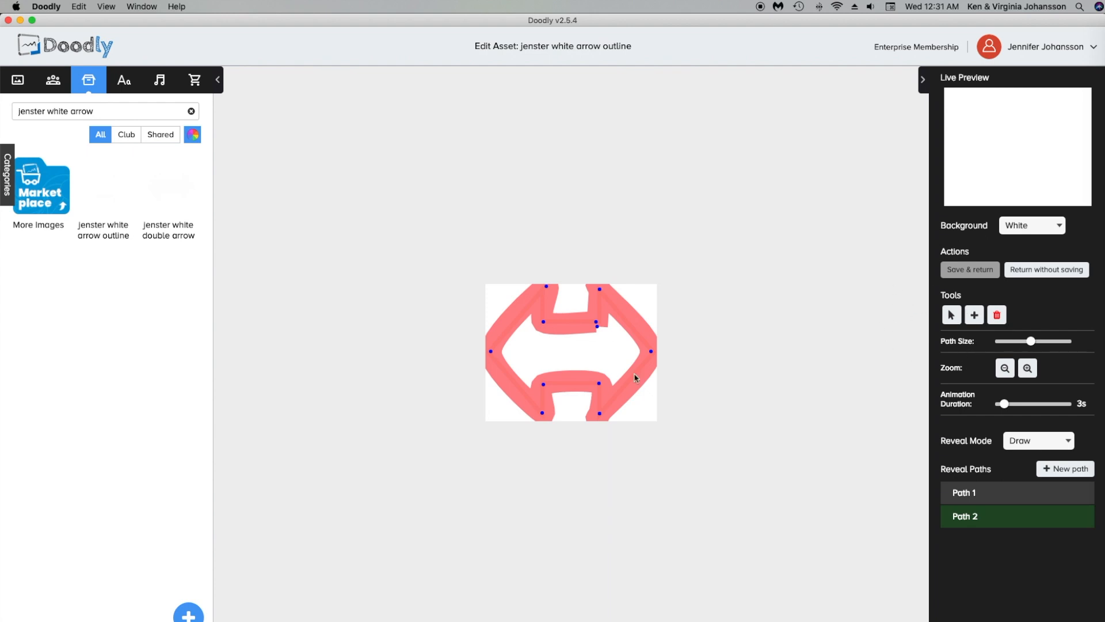
{"action": "mouse_move", "coordinate": [836, 330]}
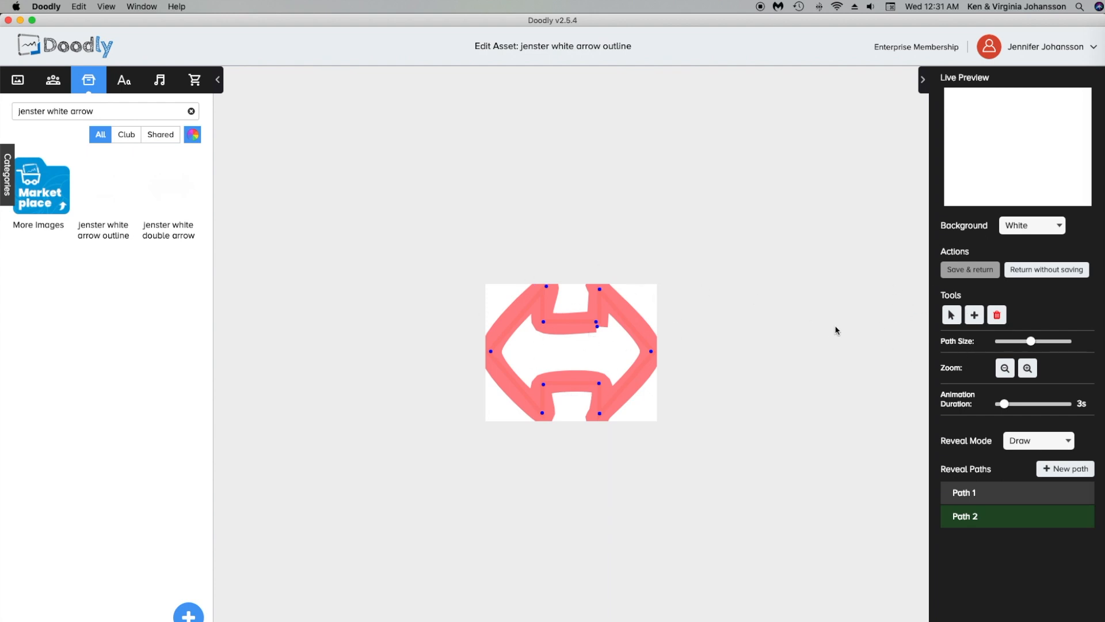
{"action": "left_click", "coordinate": [1031, 225]}
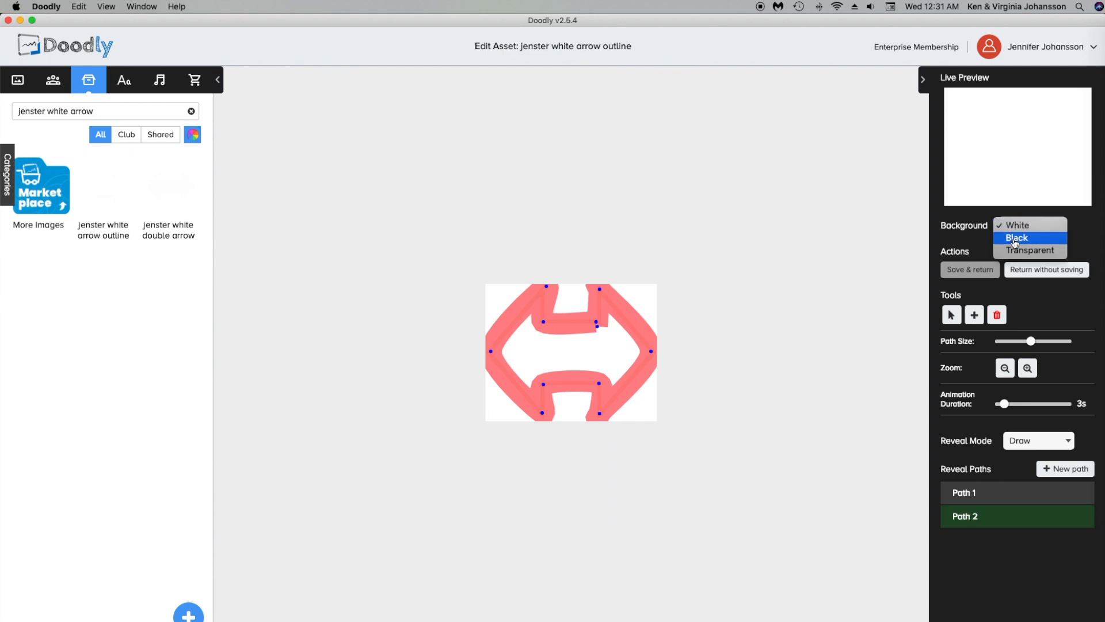
{"action": "left_click", "coordinate": [1017, 237]}
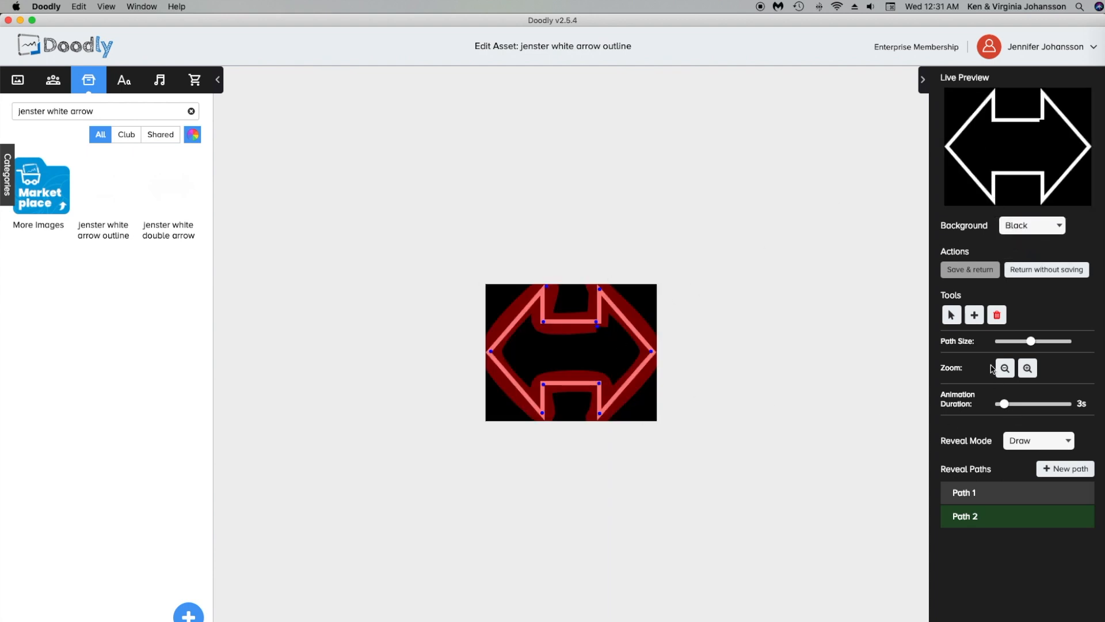
{"action": "left_click", "coordinate": [1027, 367]}
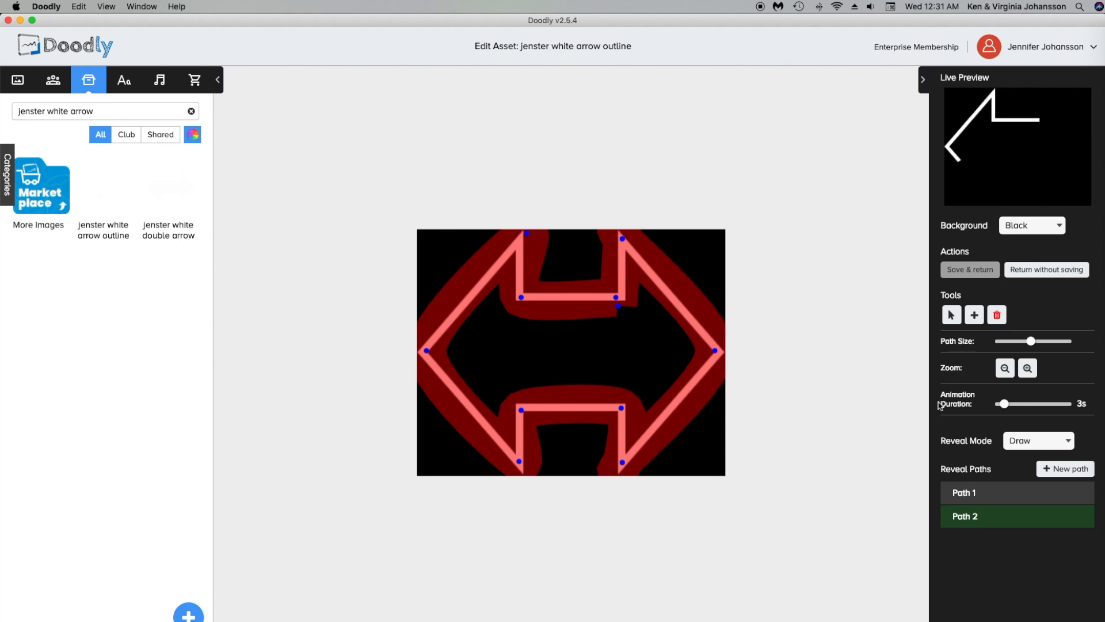
- Lengthen the arrow outline's animation duration to 14 seconds and return to the video
{"action": "left_click_drag", "start_coordinate": [996, 403], "coordinate": [1032, 402]}
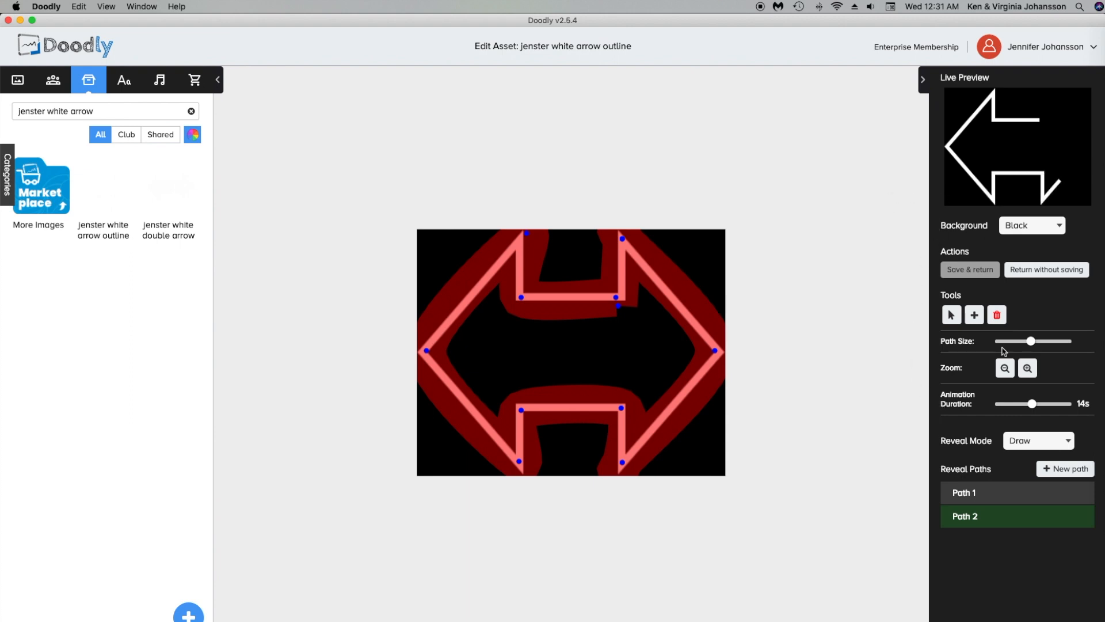
{"action": "left_click", "coordinate": [969, 270]}
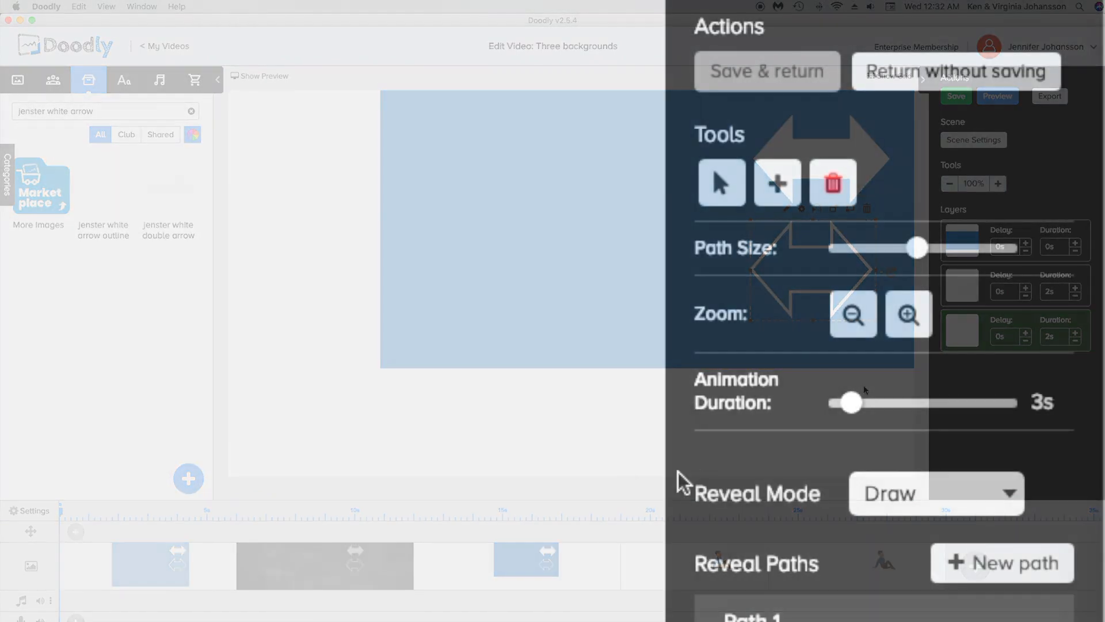
- Set Reveal Mode to Fade with an 11-second duration and a thinner path size
{"action": "left_click", "coordinate": [934, 493]}
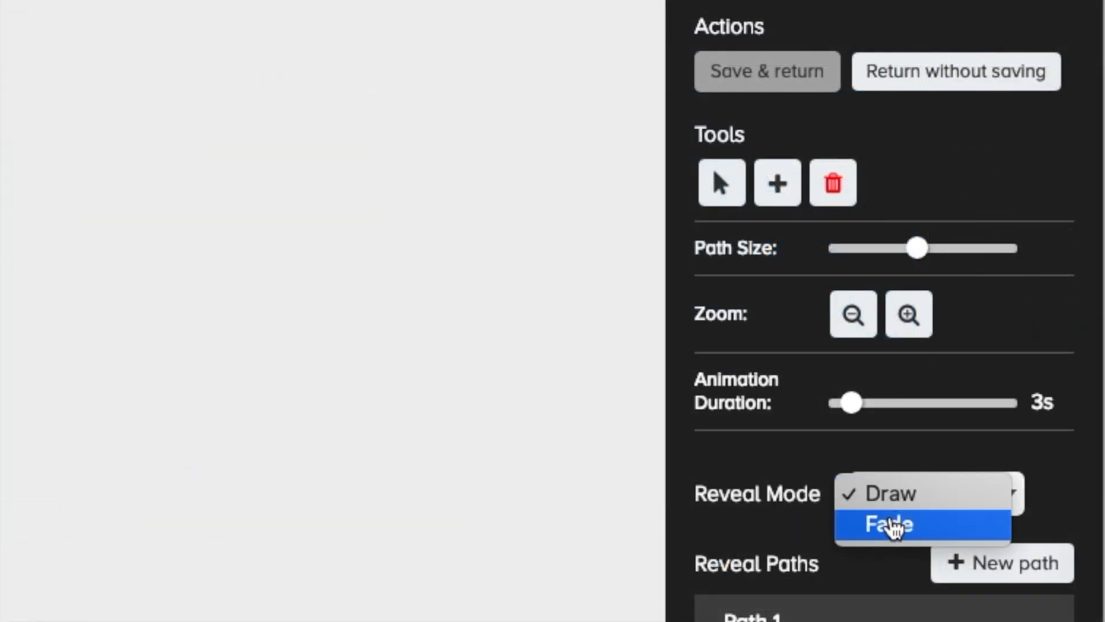
{"action": "left_click", "coordinate": [887, 523]}
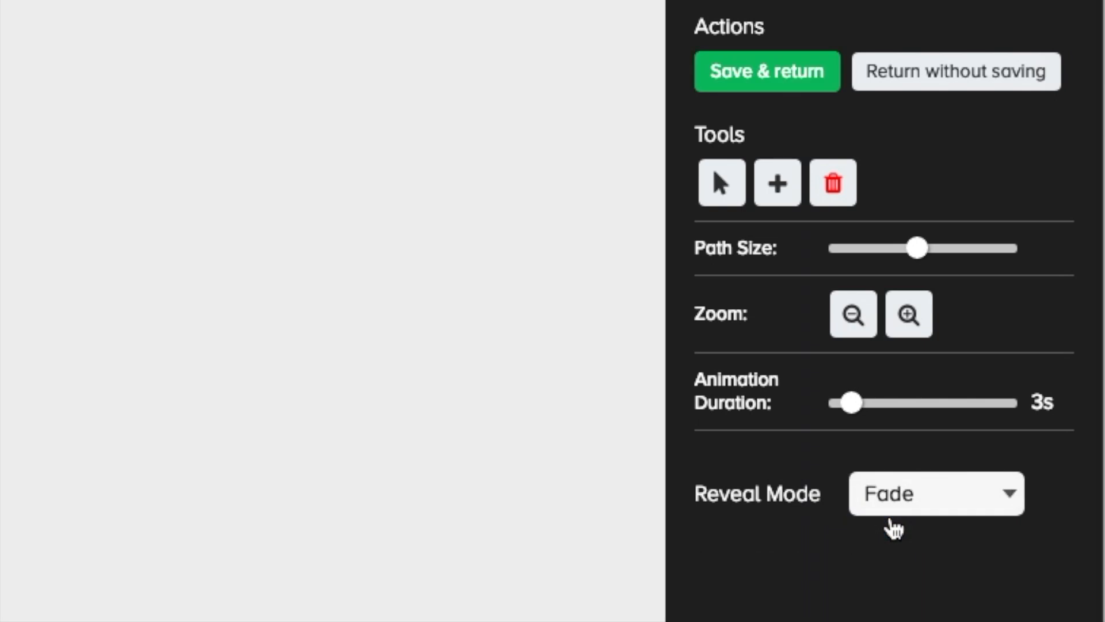
{"action": "mouse_move", "coordinate": [866, 442]}
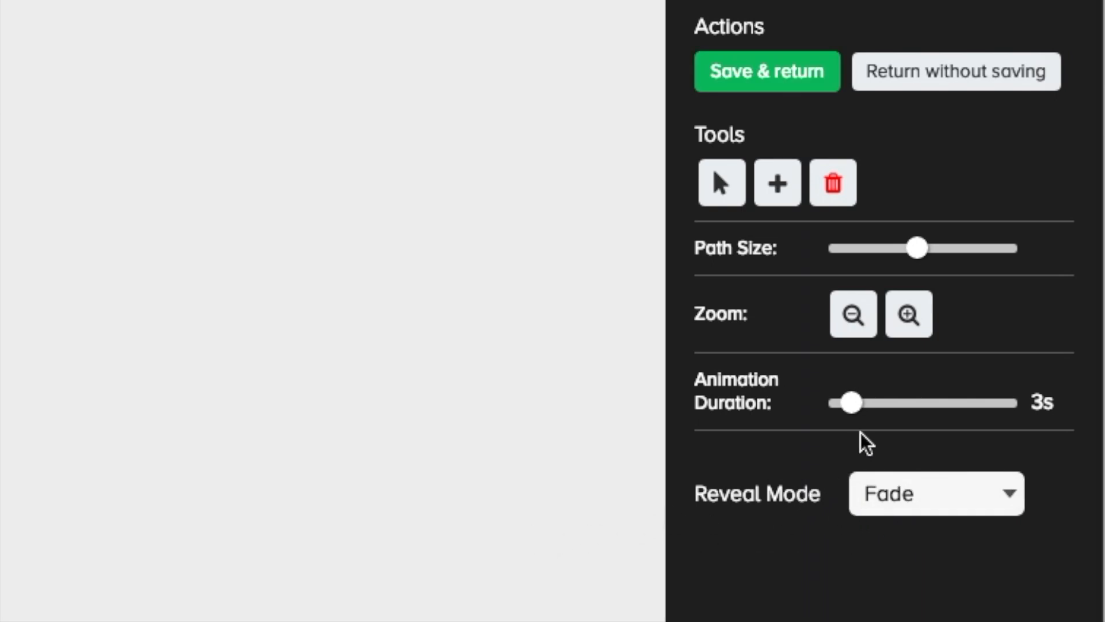
{"action": "left_click_drag", "start_coordinate": [850, 402], "coordinate": [904, 402]}
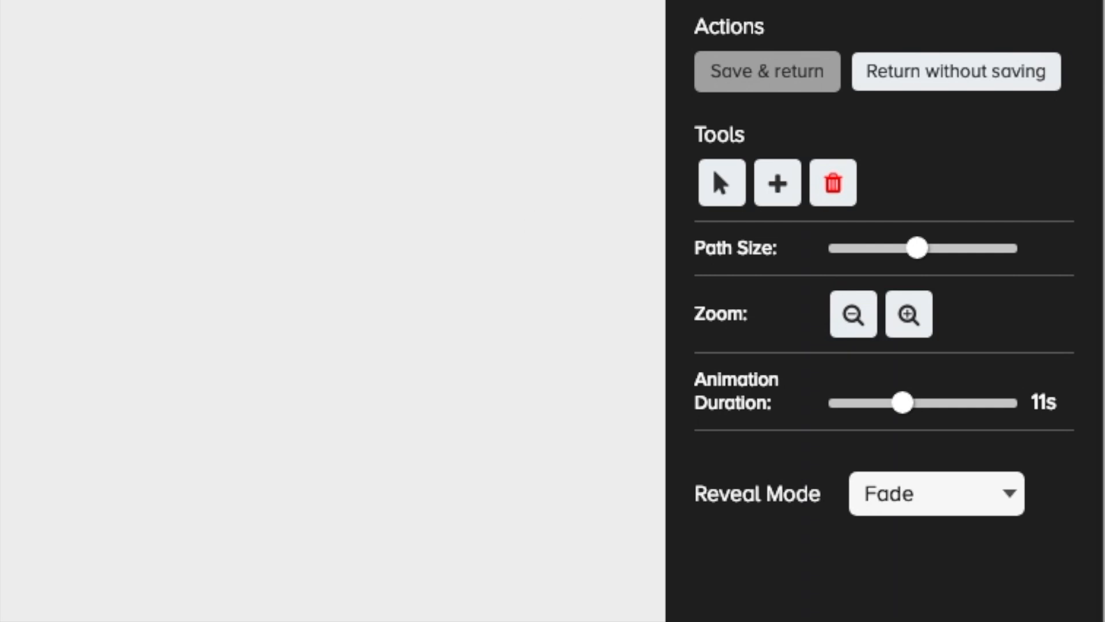
{"action": "mouse_move", "coordinate": [826, 135]}
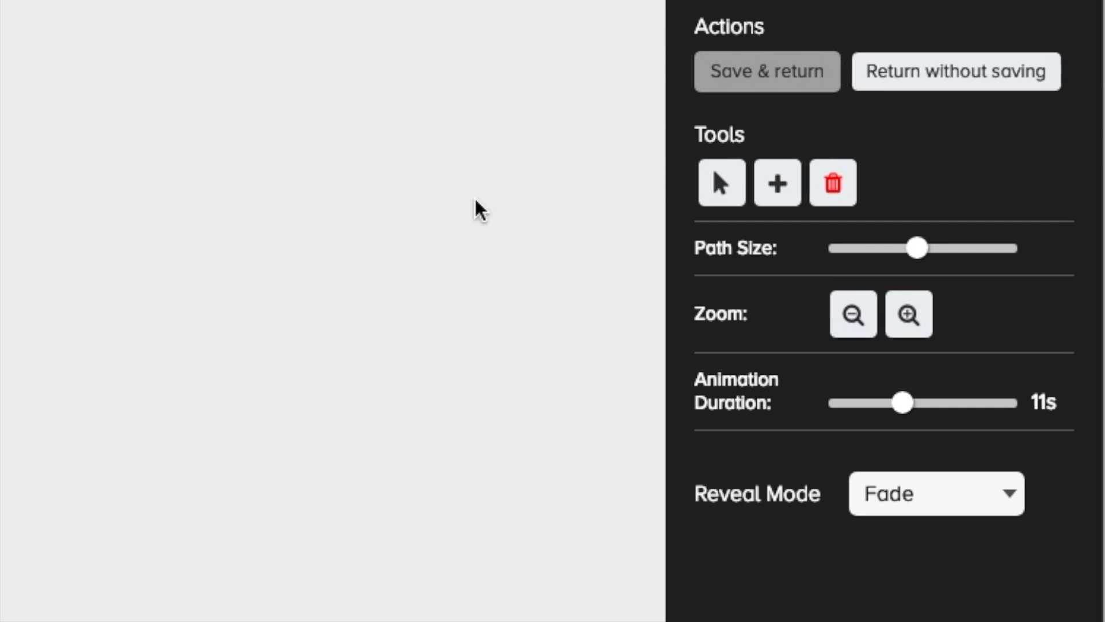
{"action": "mouse_move", "coordinate": [546, 317]}
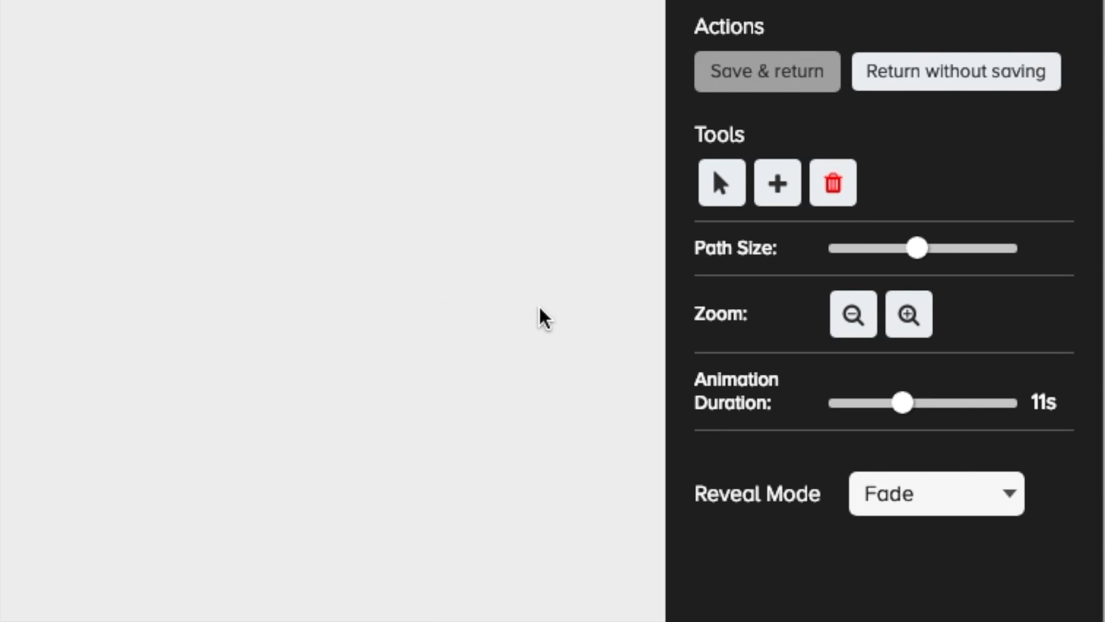
{"action": "mouse_move", "coordinate": [866, 257]}
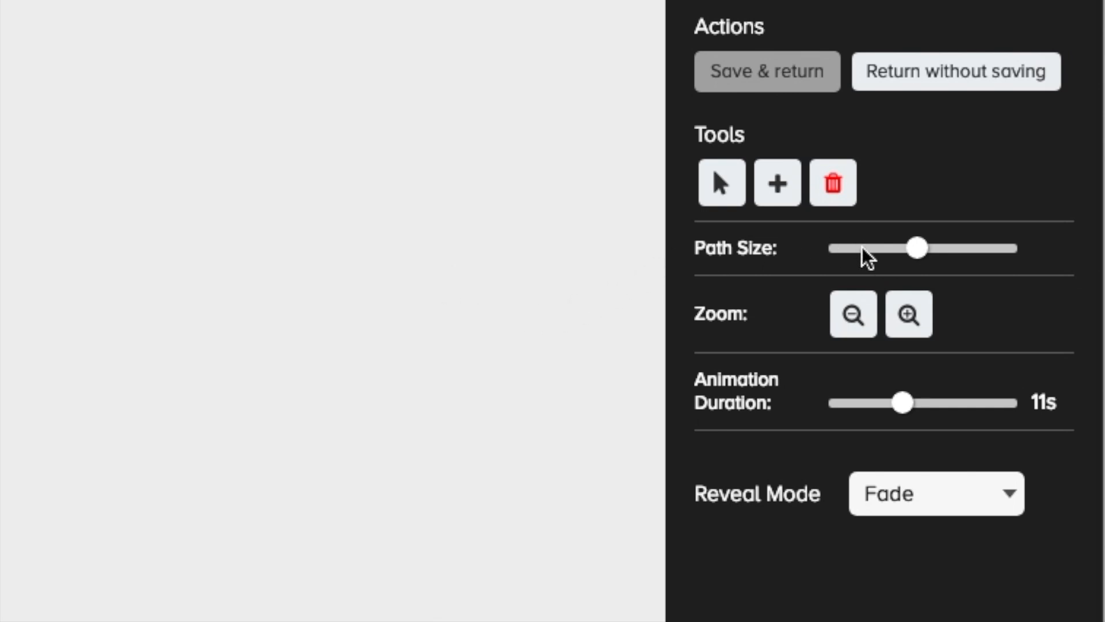
{"action": "left_click_drag", "start_coordinate": [916, 247], "coordinate": [863, 248]}
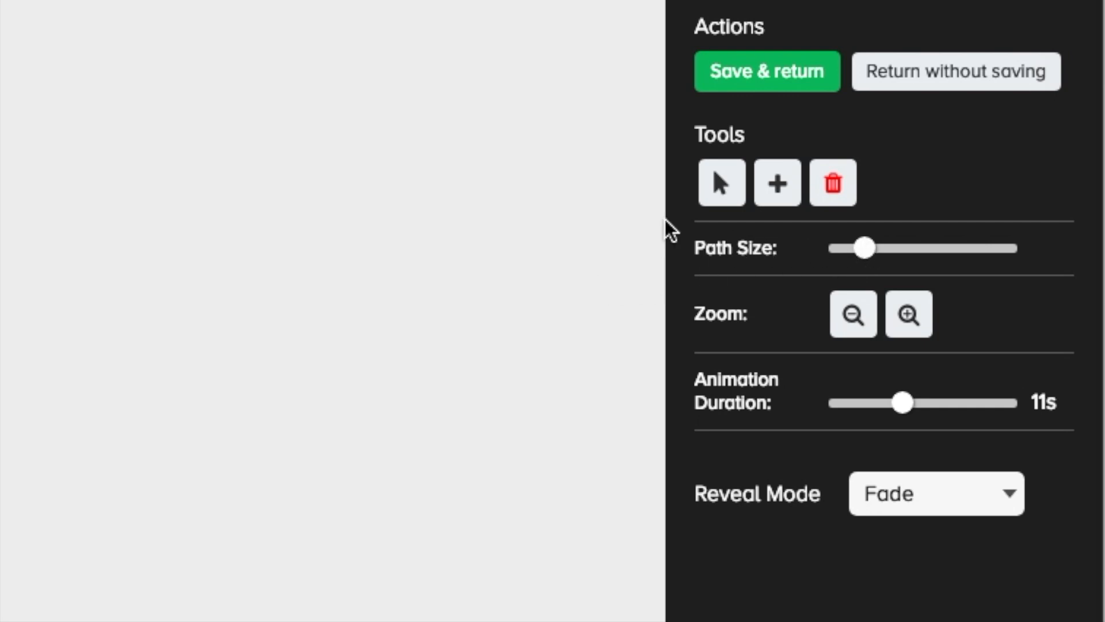
{"action": "mouse_move", "coordinate": [771, 26]}
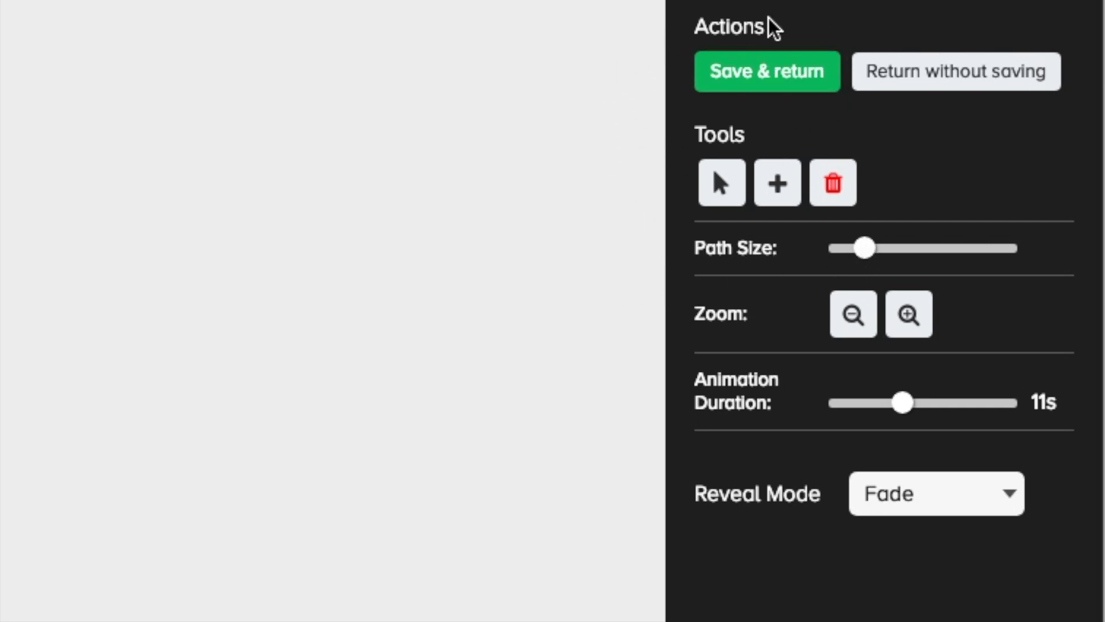